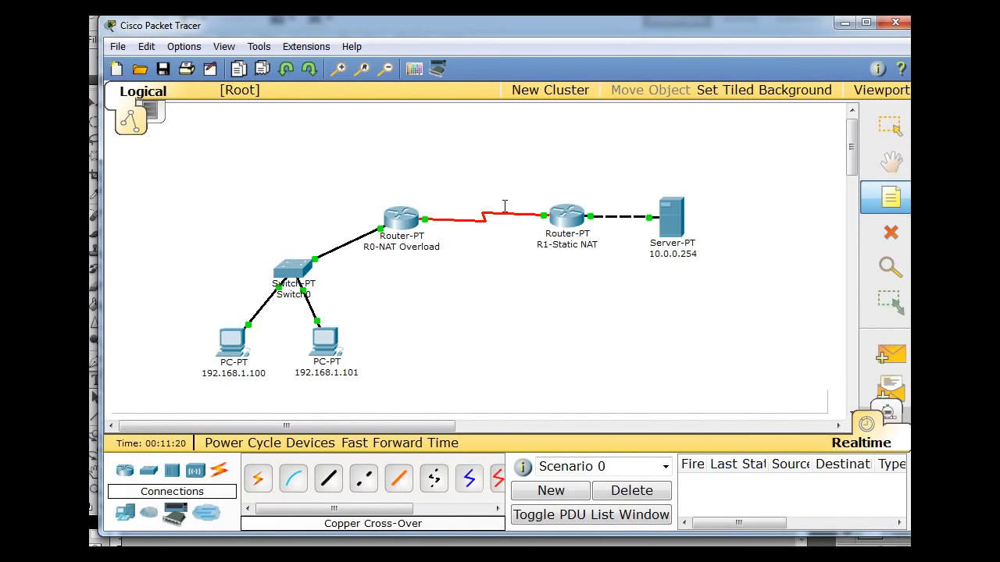
mouse_move(409, 192)
type("2")
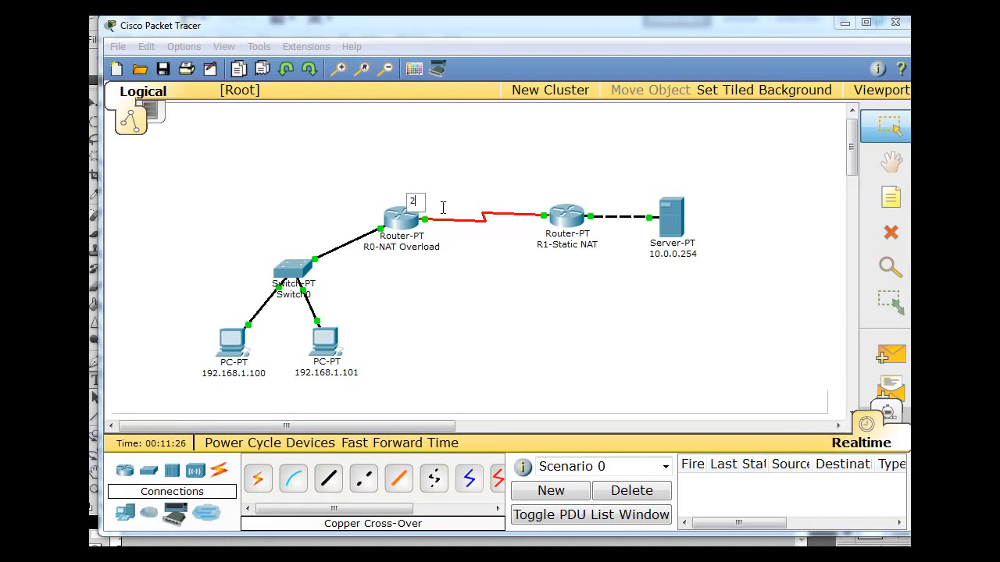
Step: Label the serial link end beside R0-NAT Overload with the note 200.10.0.1
type("00.10.0.1")
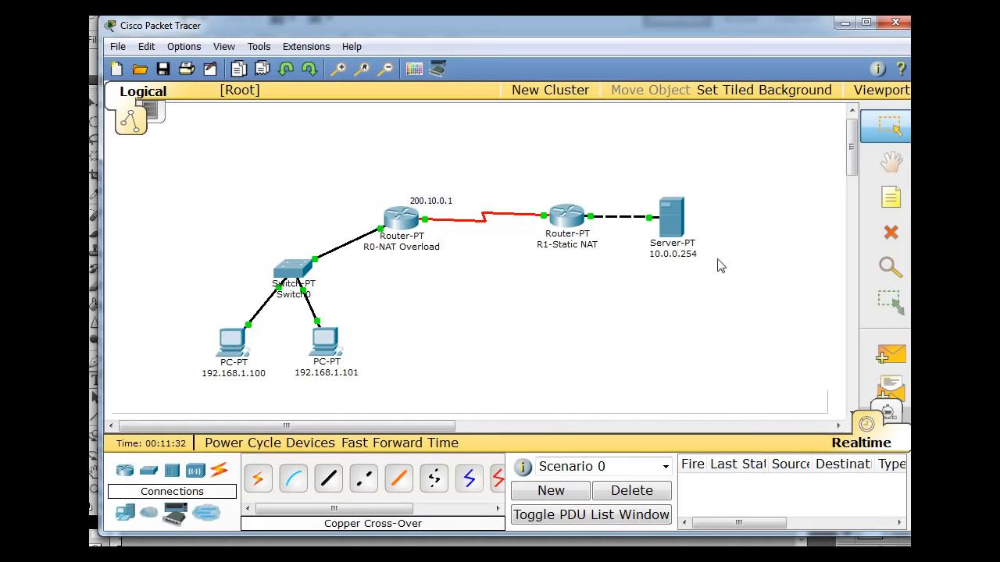
left_click(890, 197)
type("200.10.0.2")
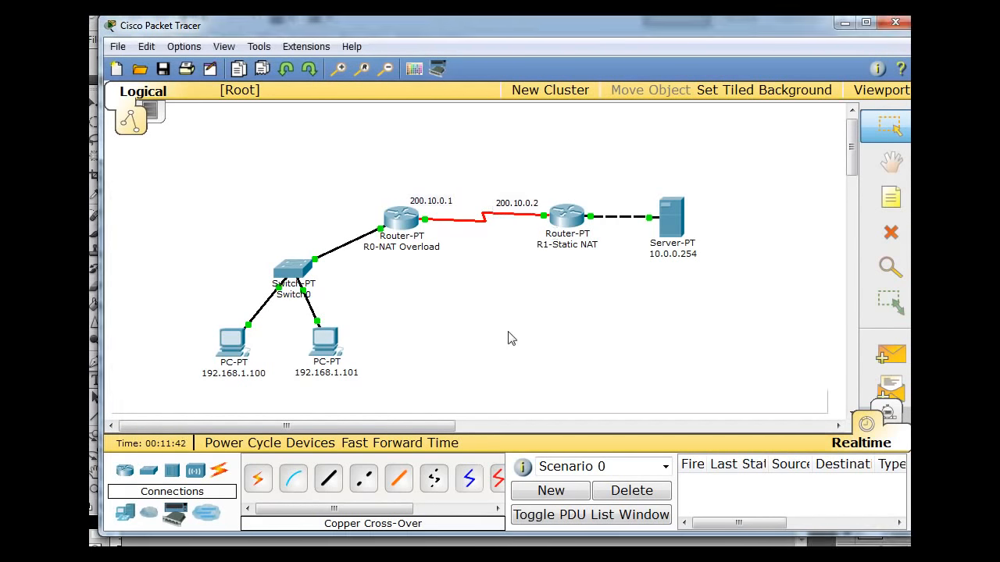
mouse_move(566, 217)
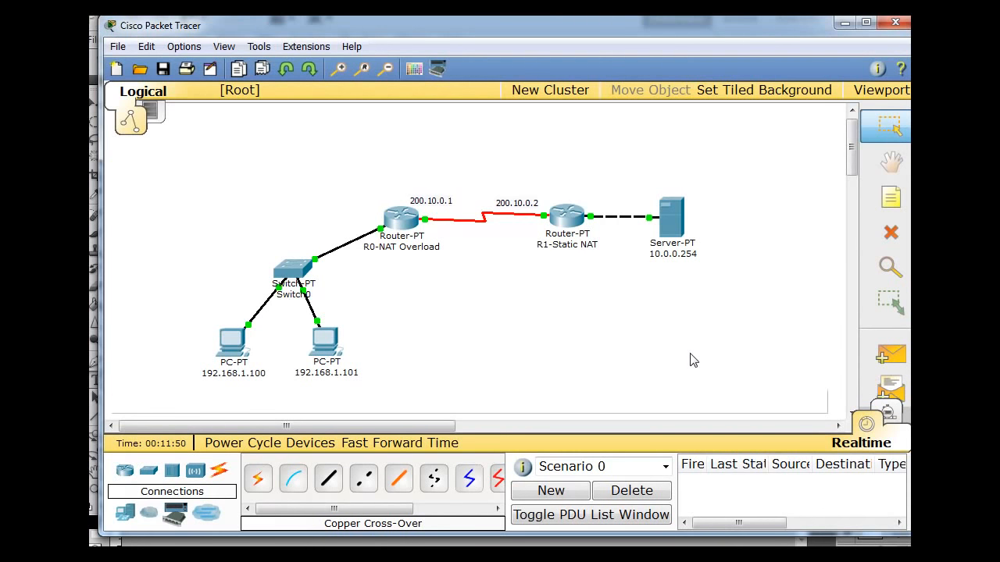
mouse_move(238, 281)
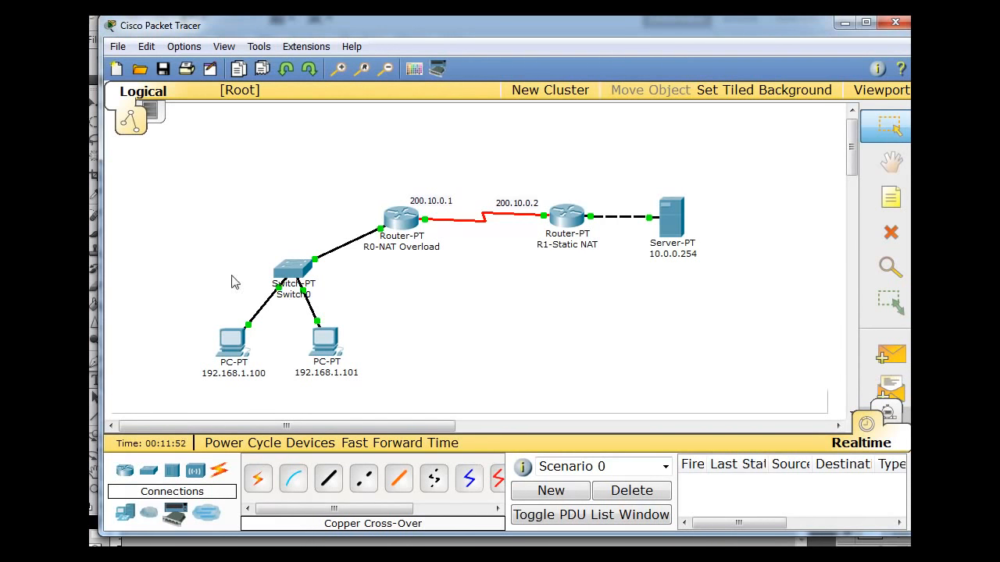
mouse_move(332, 397)
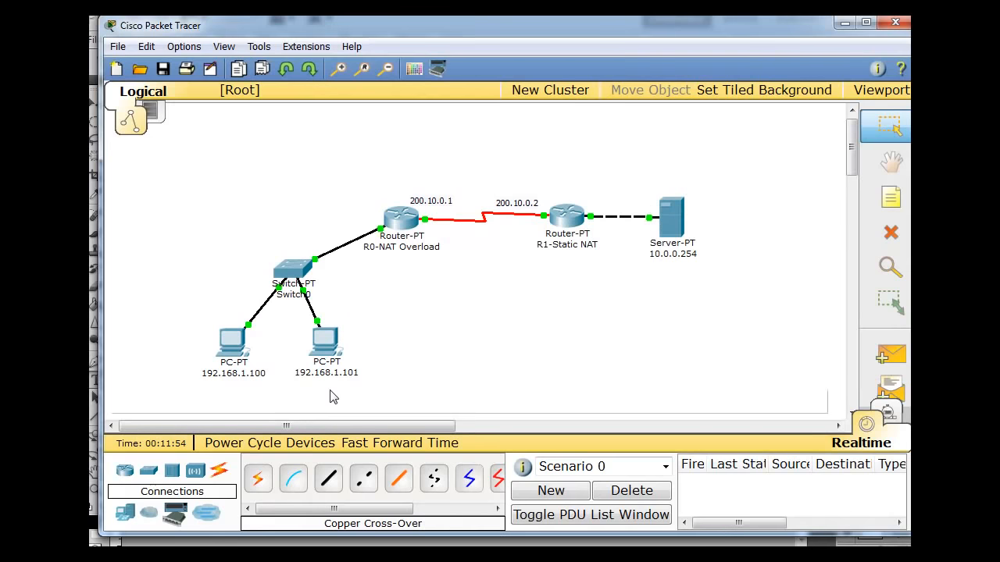
mouse_move(233, 341)
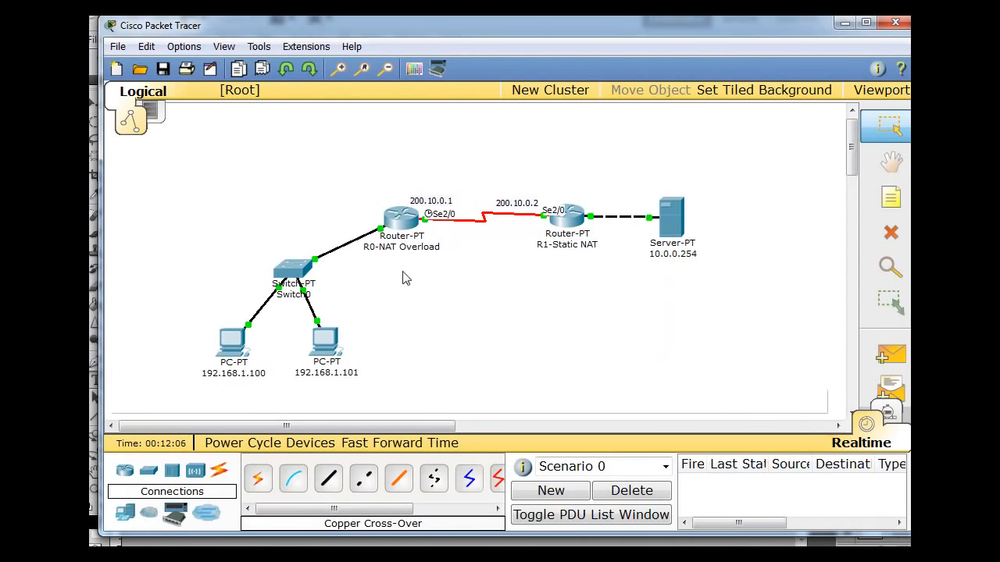
mouse_move(397, 292)
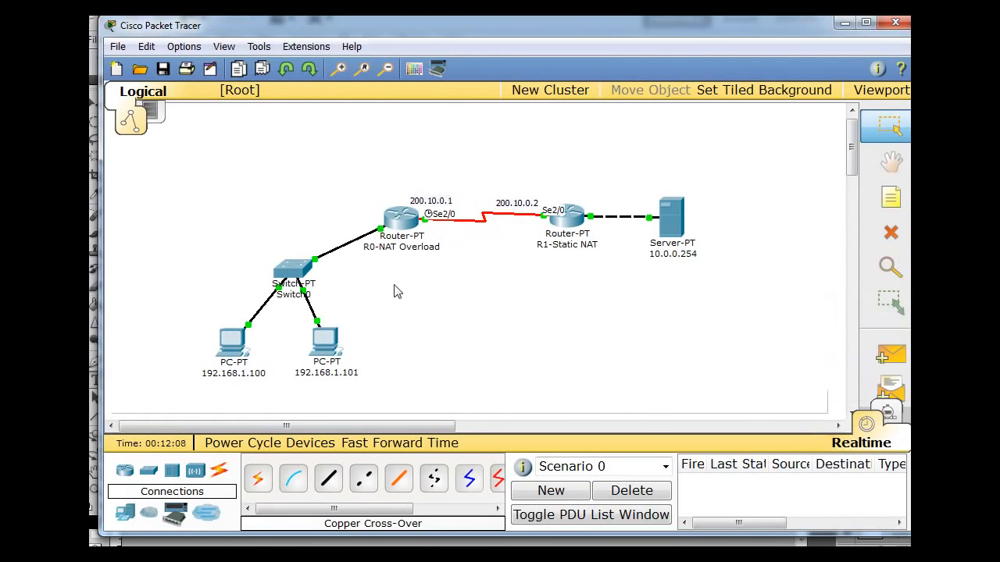
mouse_move(412, 291)
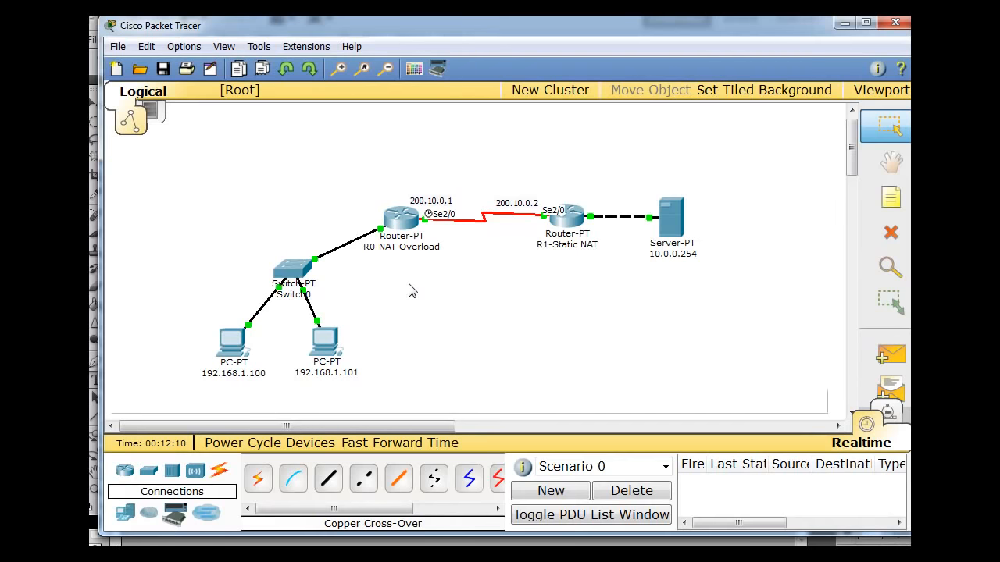
mouse_move(400, 219)
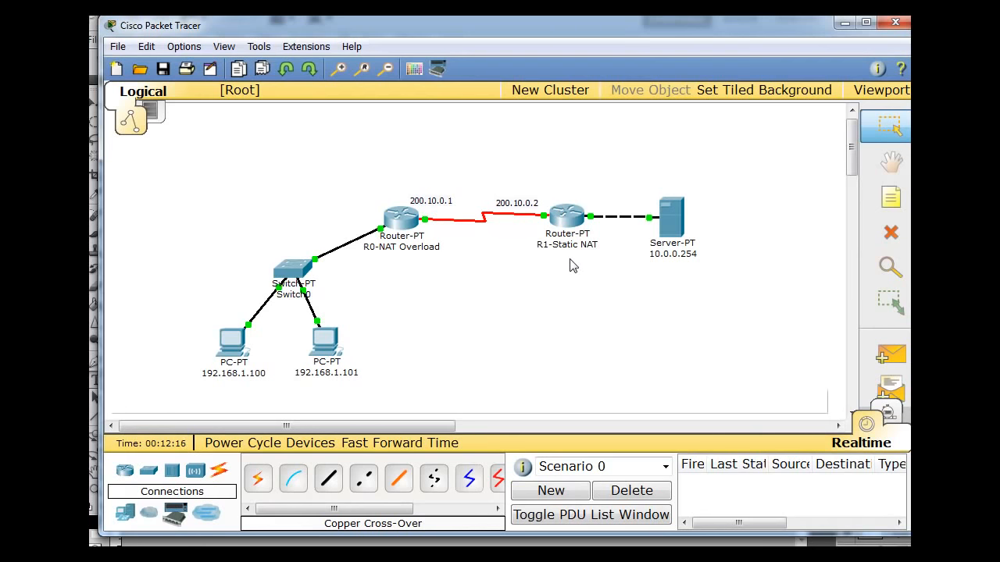
mouse_move(550, 305)
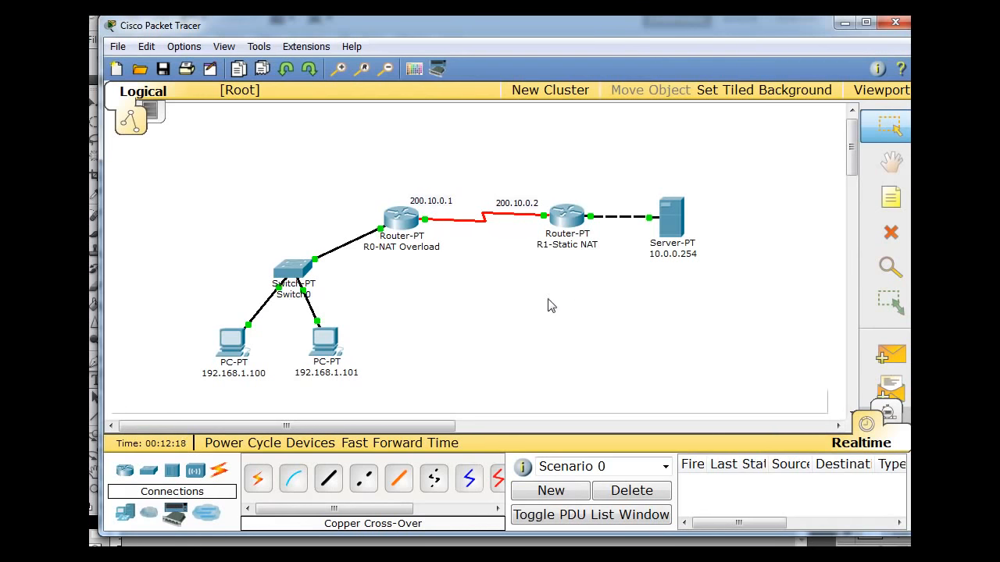
mouse_move(577, 260)
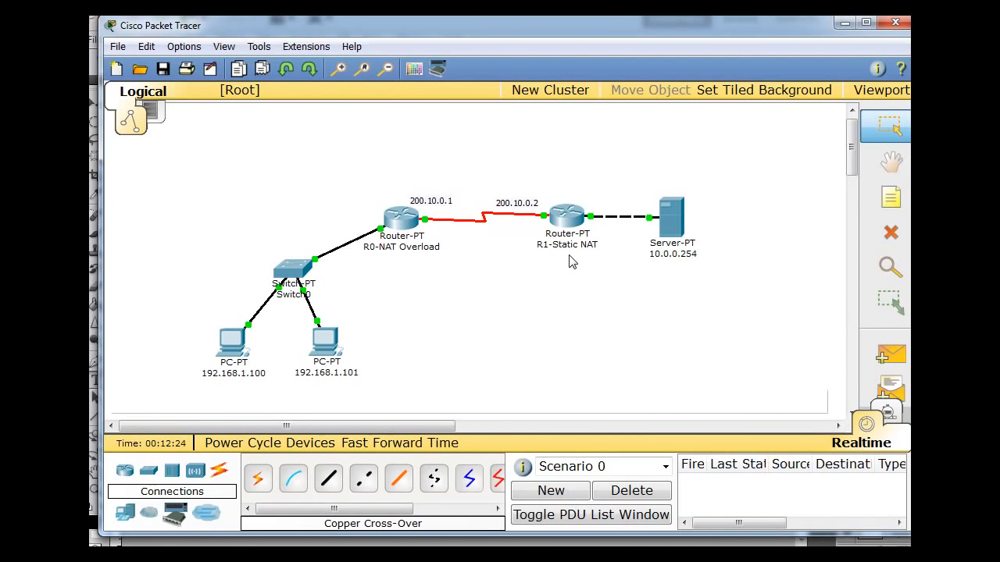
mouse_move(485, 264)
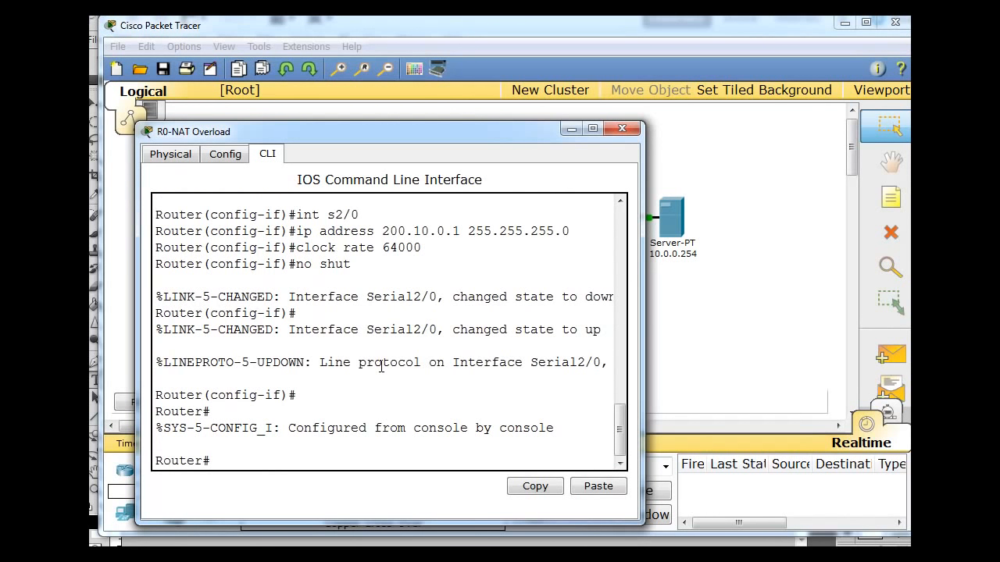
Step: On R0-NAT Overload, add default route ip route 0.0.0.0 0.0.0.0 s2/0 in global config
type("conf t")
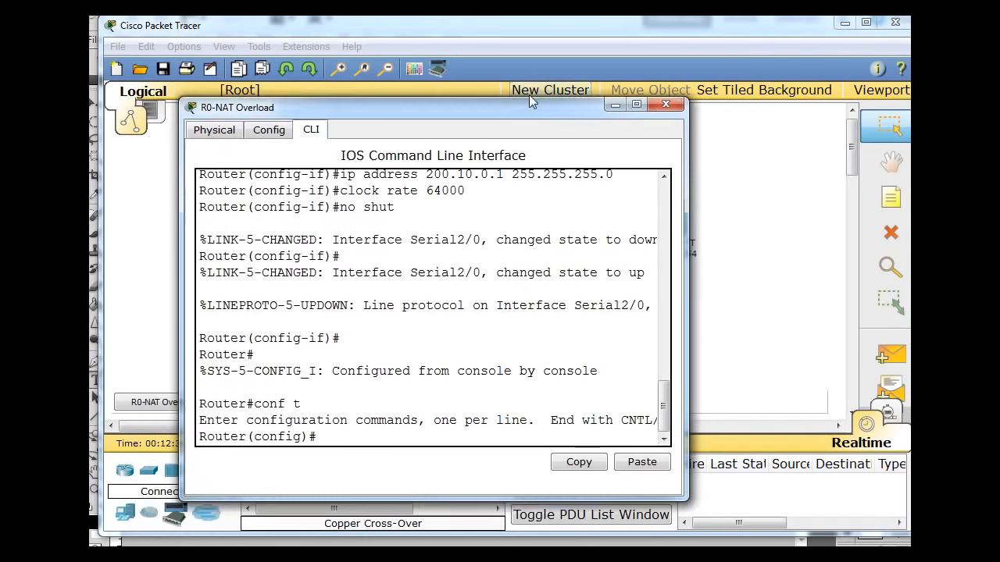
left_click_drag(433, 106, 469, 65)
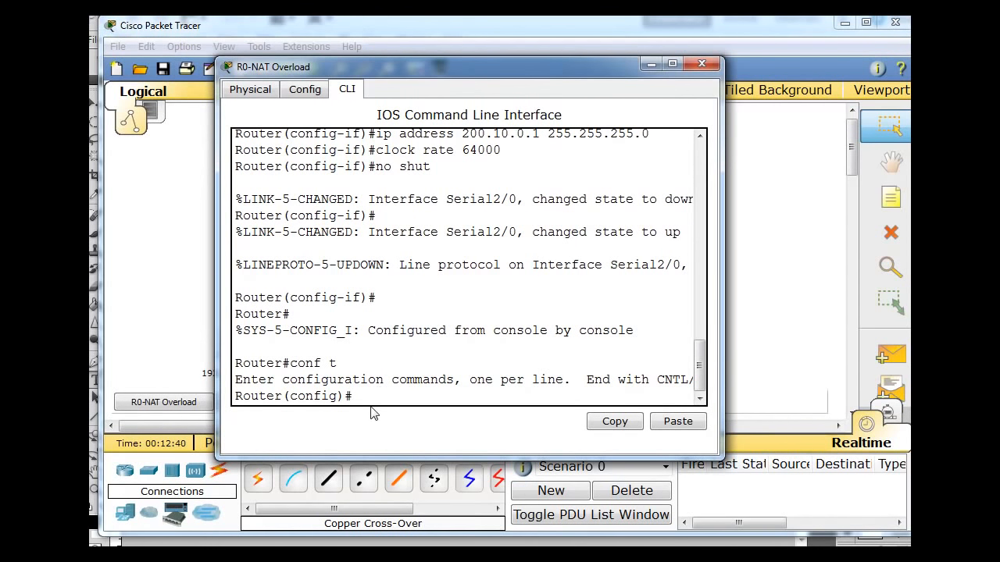
type("ip route")
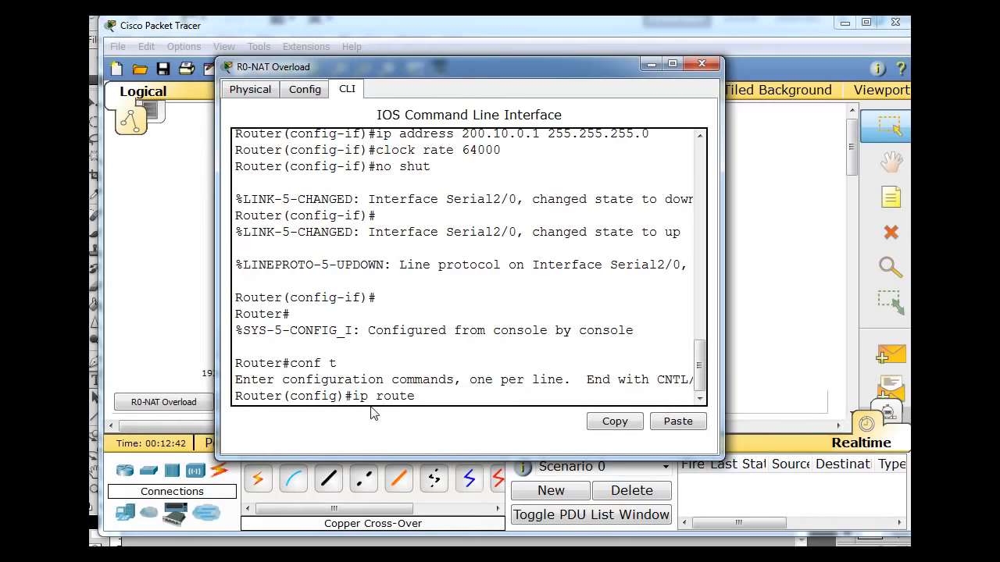
type("0.")
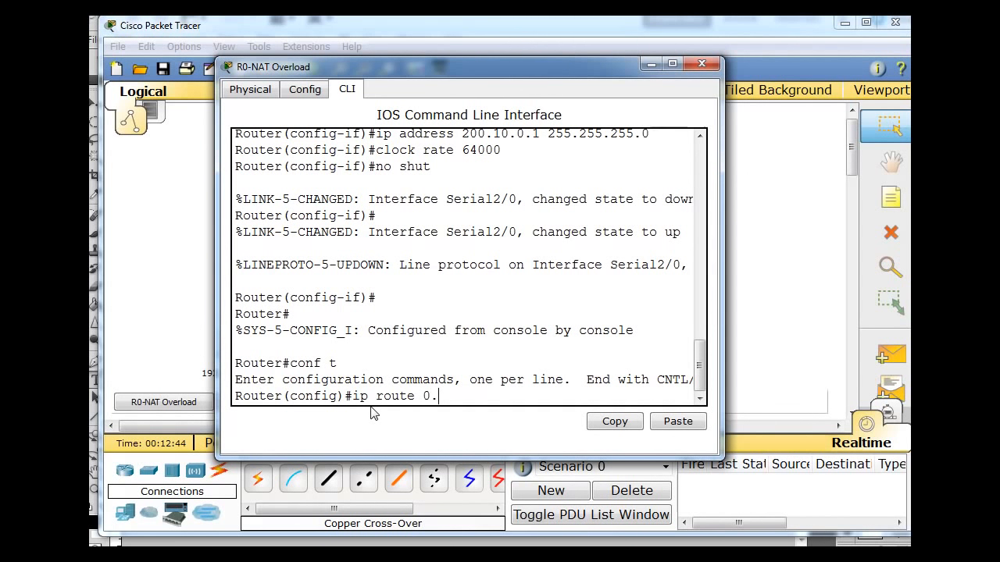
type("0.0.0")
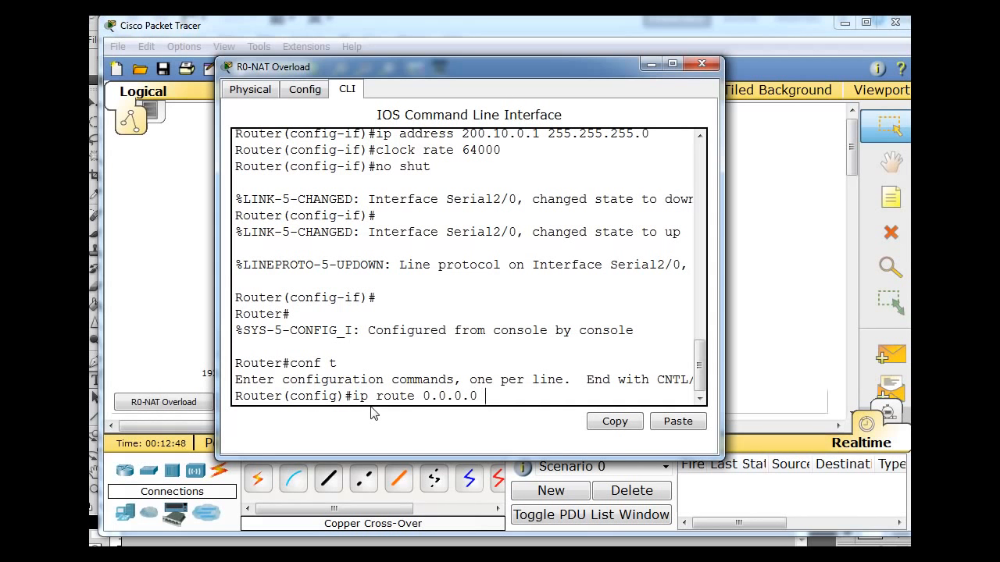
type("0.0.0.")
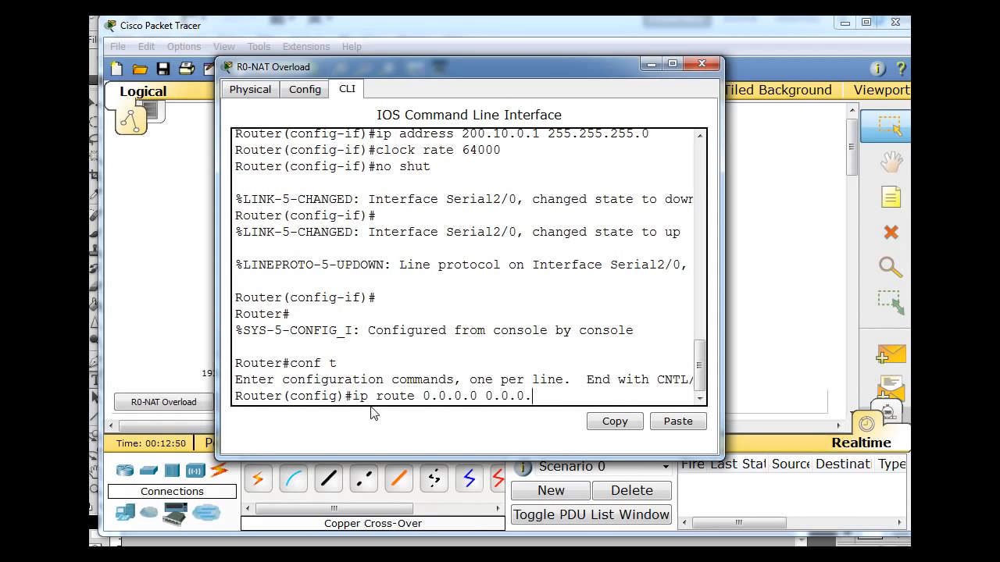
type("0")
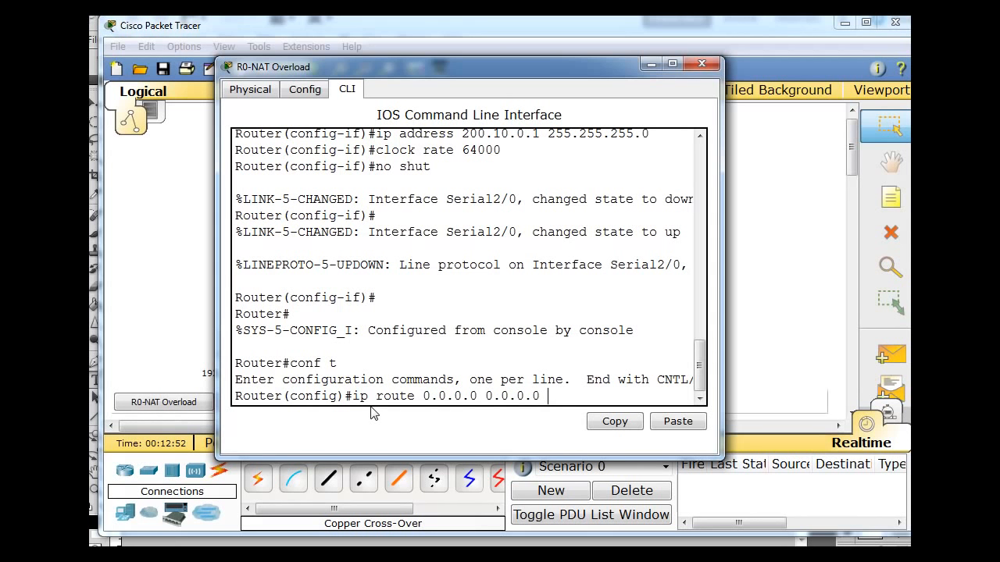
type("s2/0")
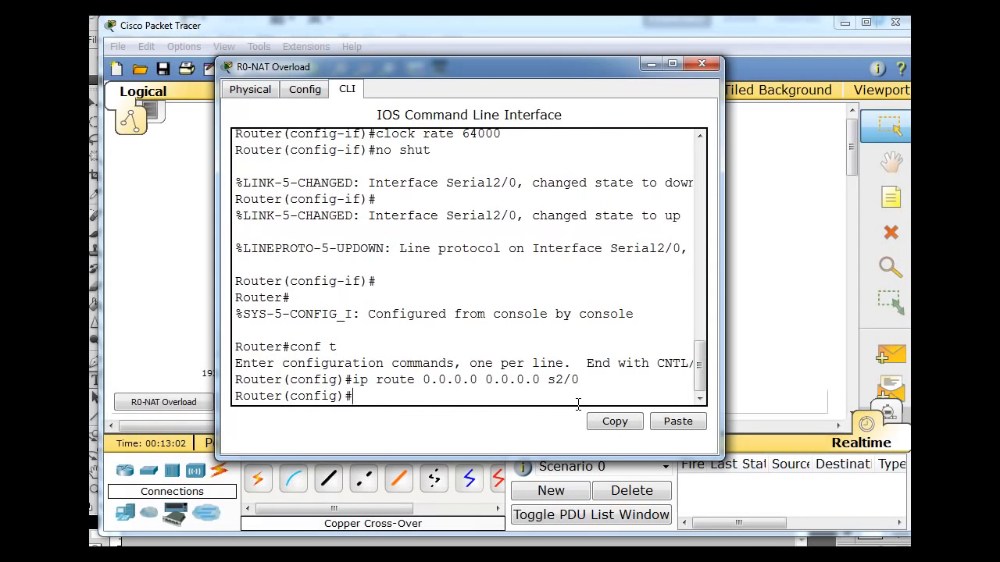
left_click(700, 62)
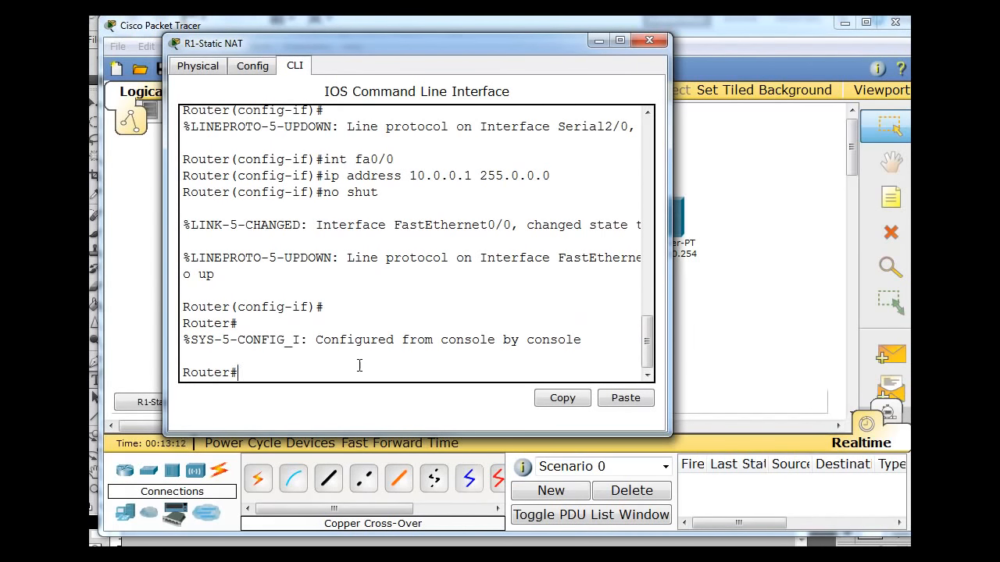
Step: On R1-Static NAT, add default route 0.0.0.0 0.0.0.0 s2/0, then close its window
type("conf")
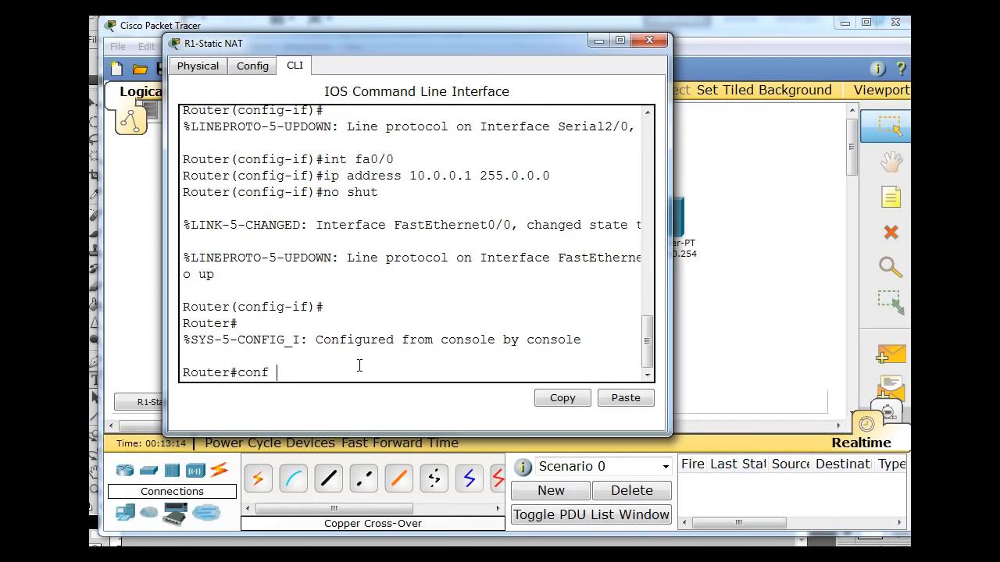
type("t")
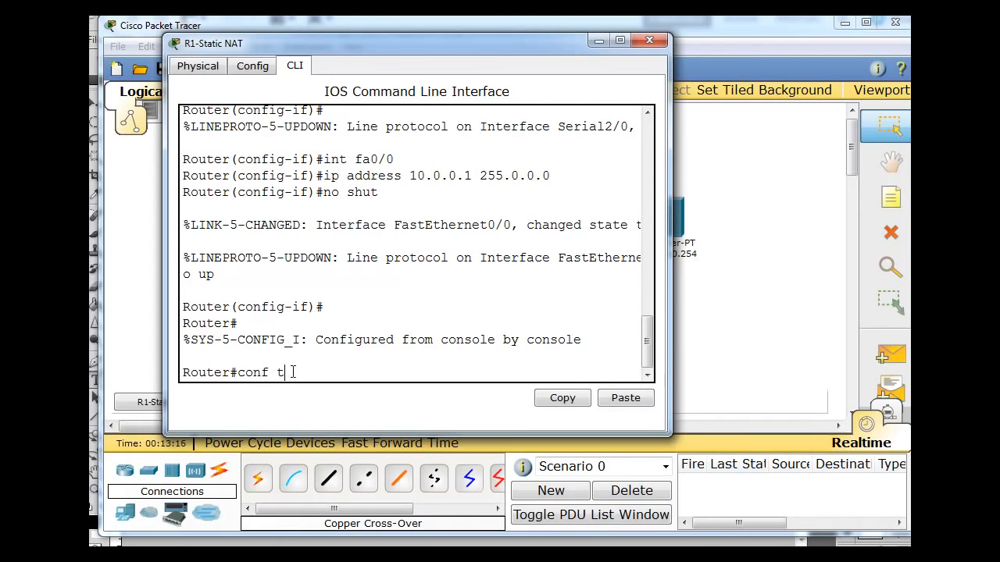
key("Return")
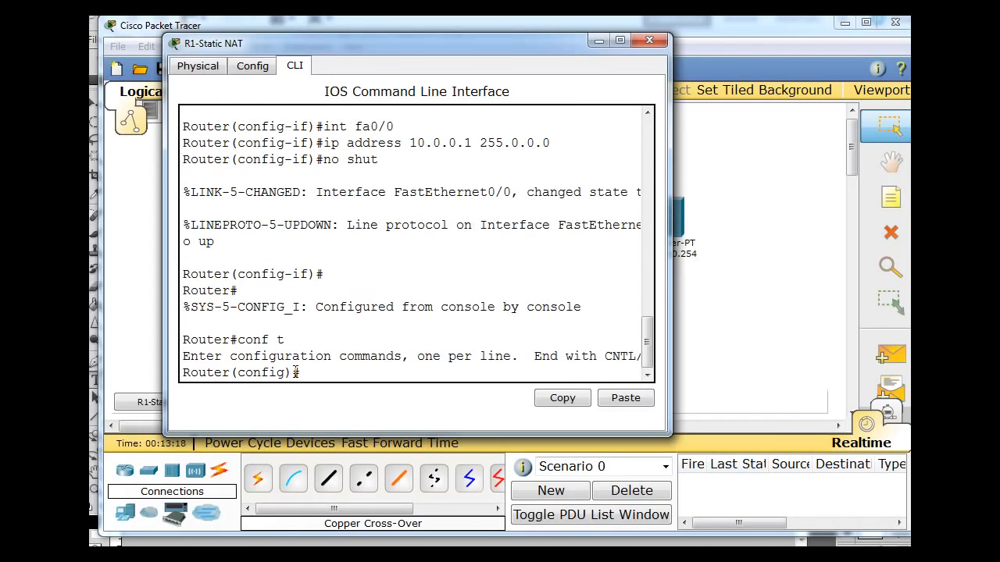
type("ip r")
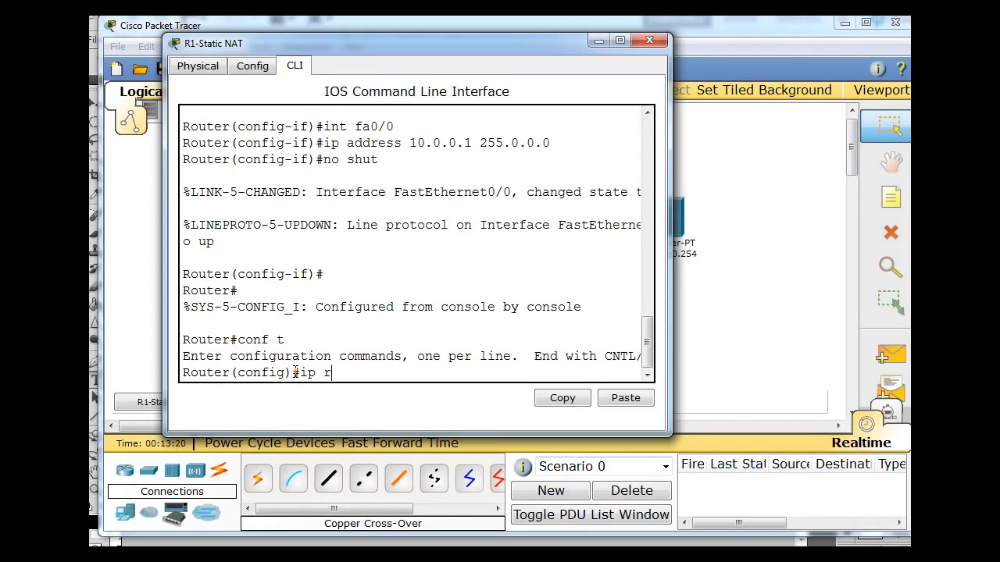
type("oute")
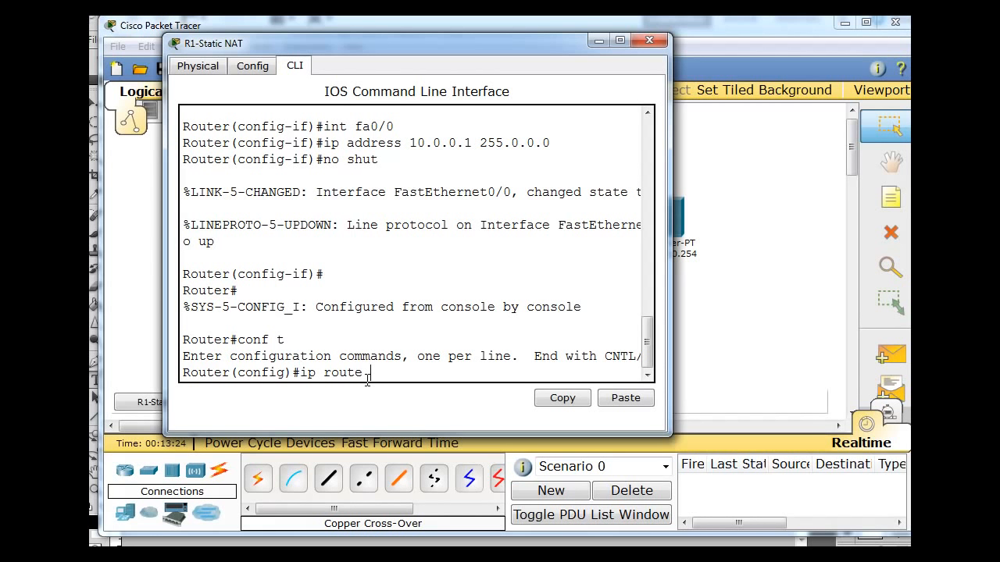
type("0.0.0.")
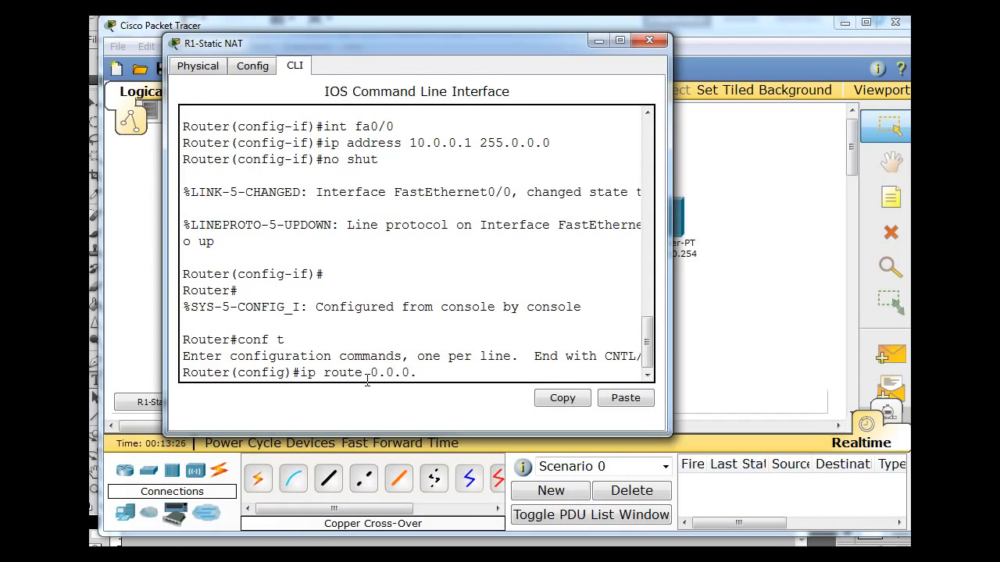
type("0 0")
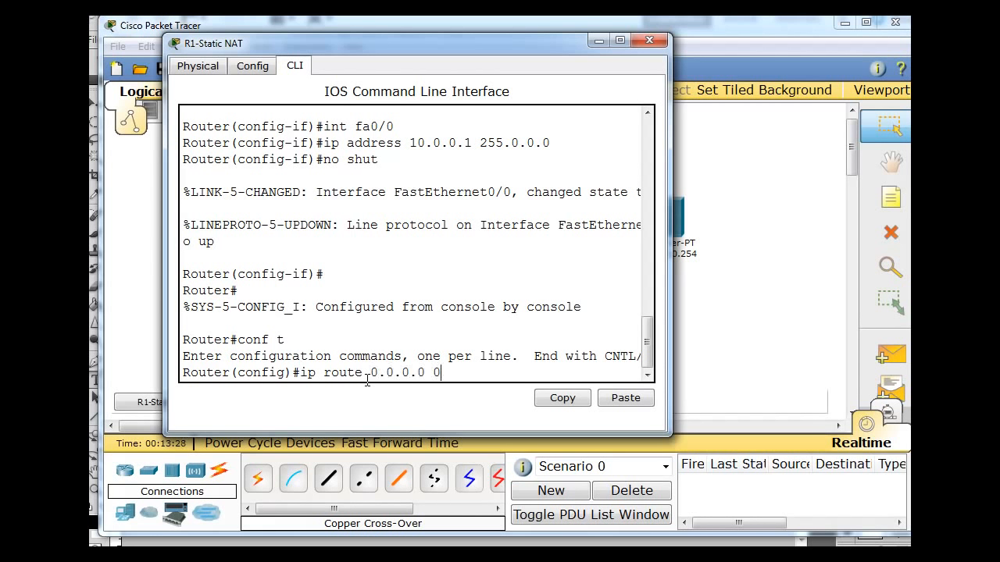
type(".0.0.0")
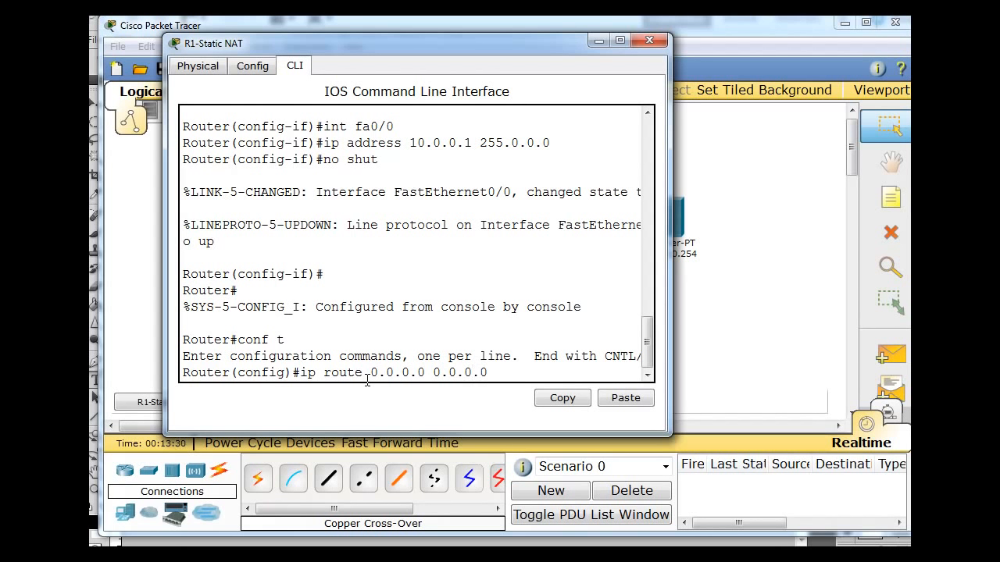
type("s2")
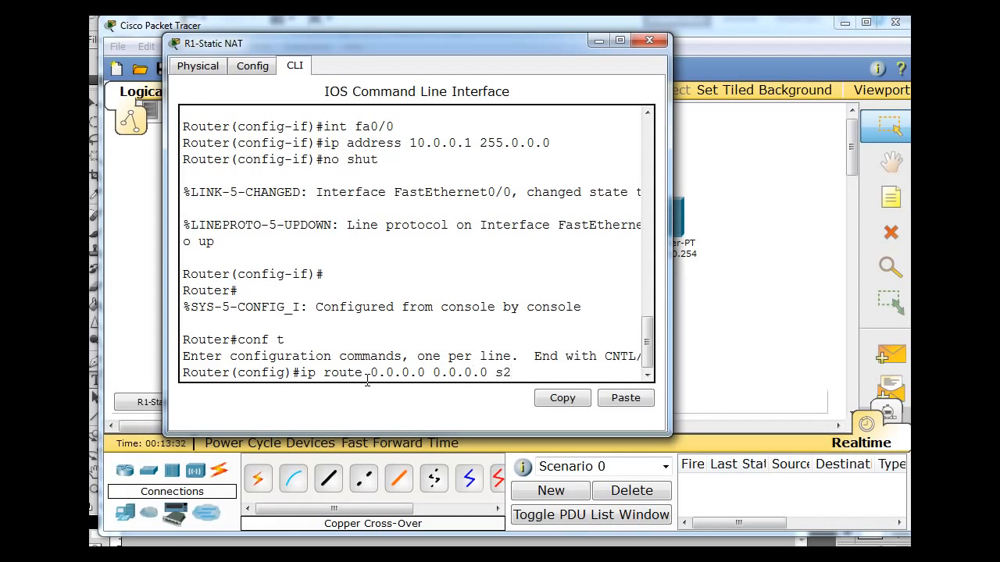
type("/0")
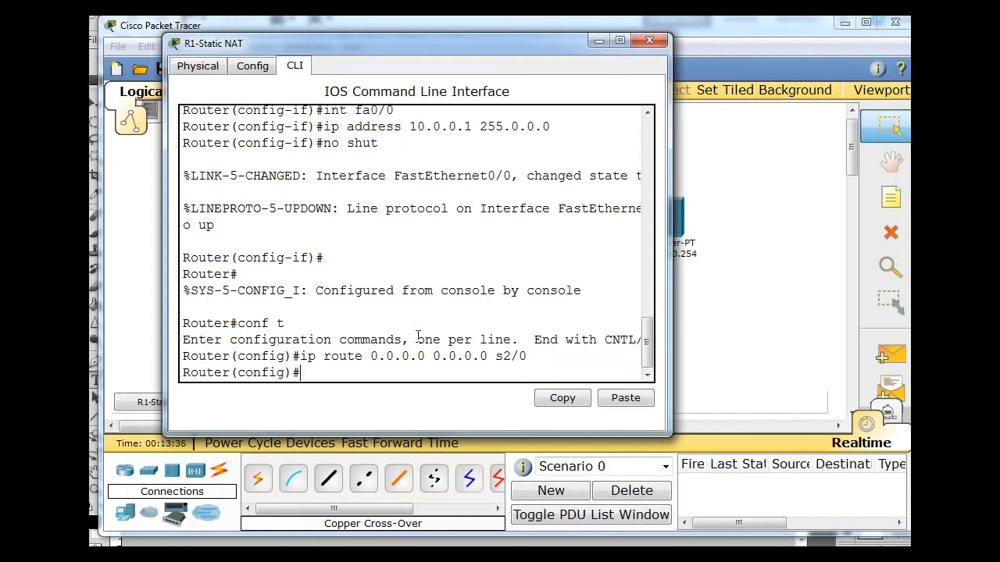
left_click(650, 40)
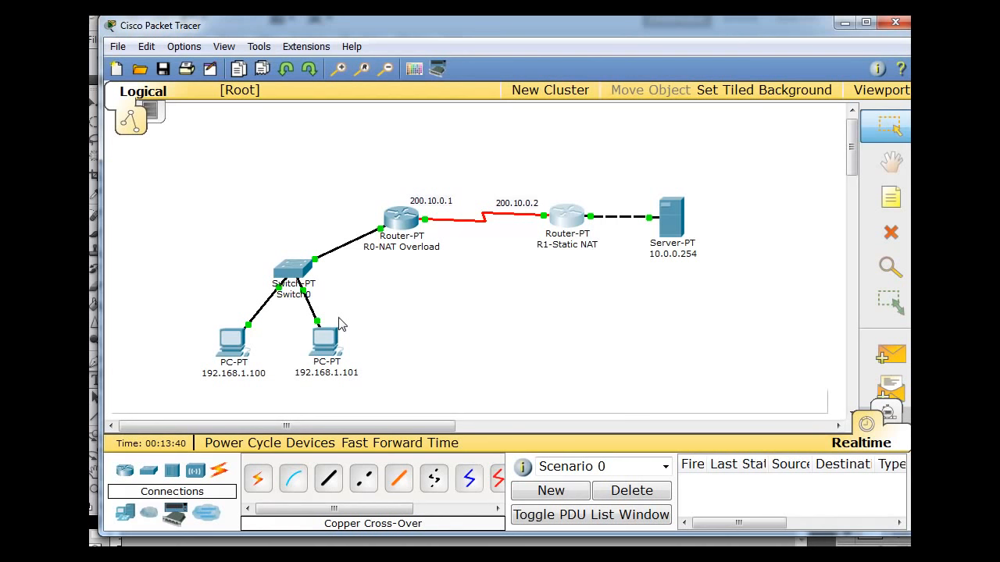
mouse_move(297, 387)
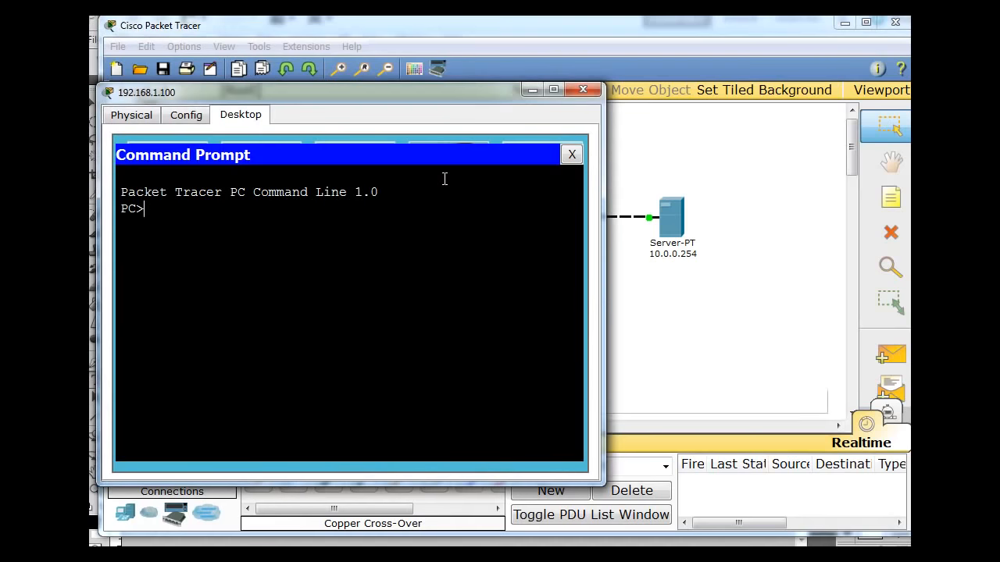
Step: From PC 192.168.1.100's Command Prompt, ping server 10.0.0.254 and close the PC window
type("ping")
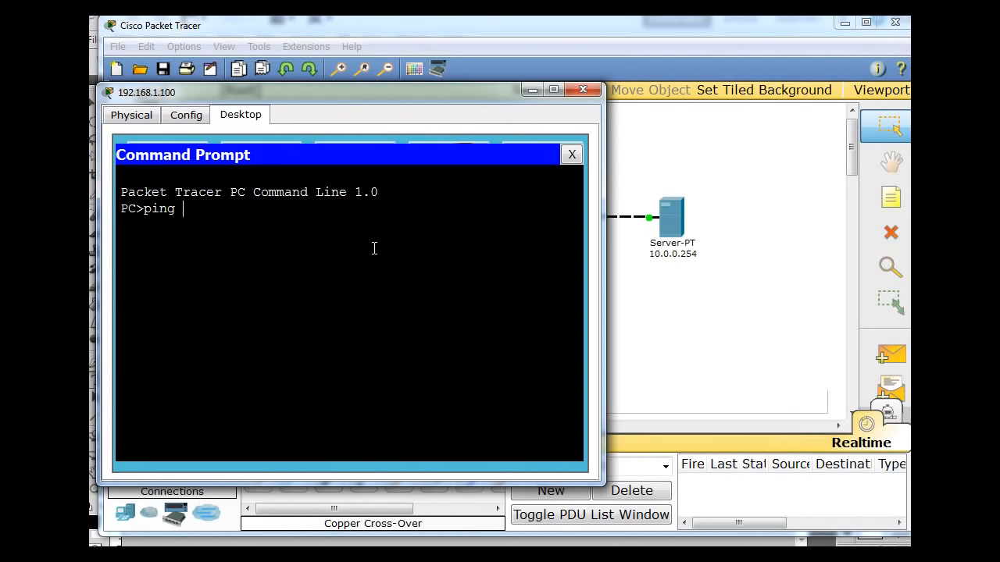
type("10.0")
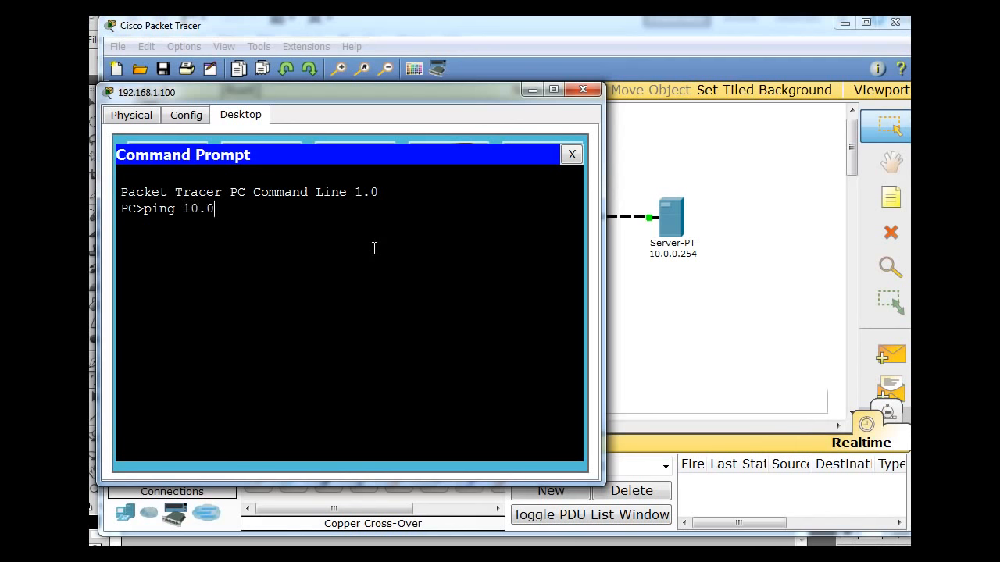
type(".0.254")
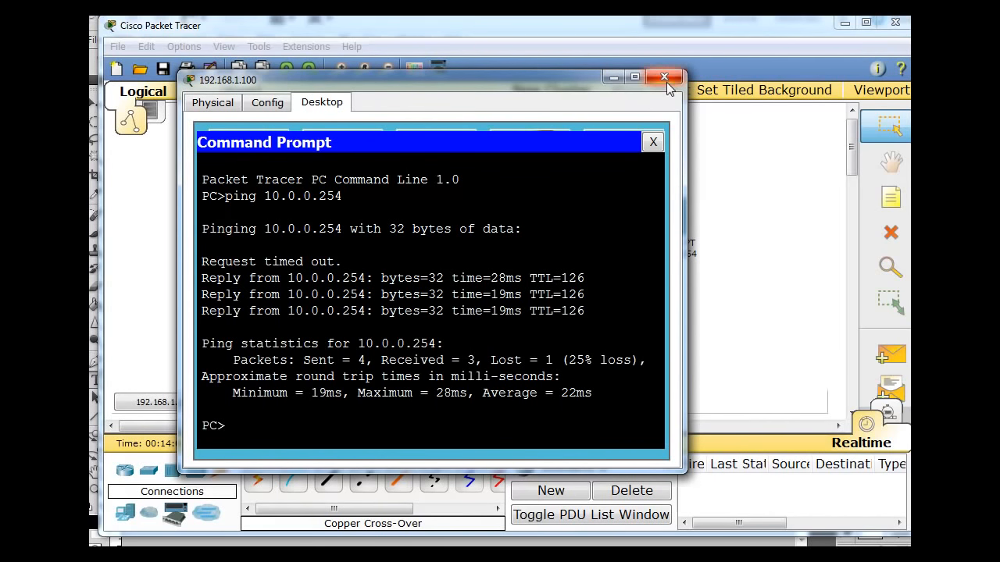
left_click(664, 78)
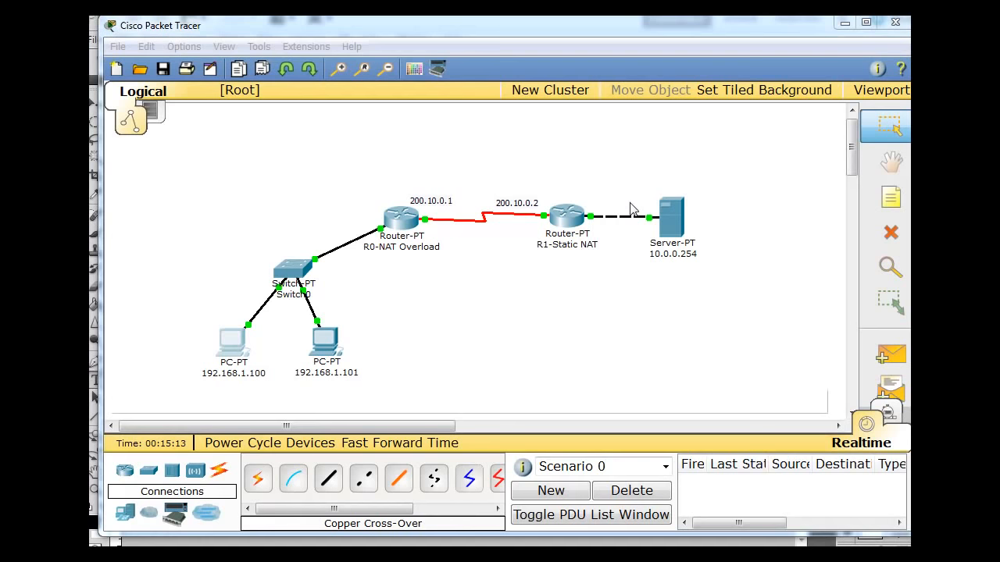
mouse_move(576, 252)
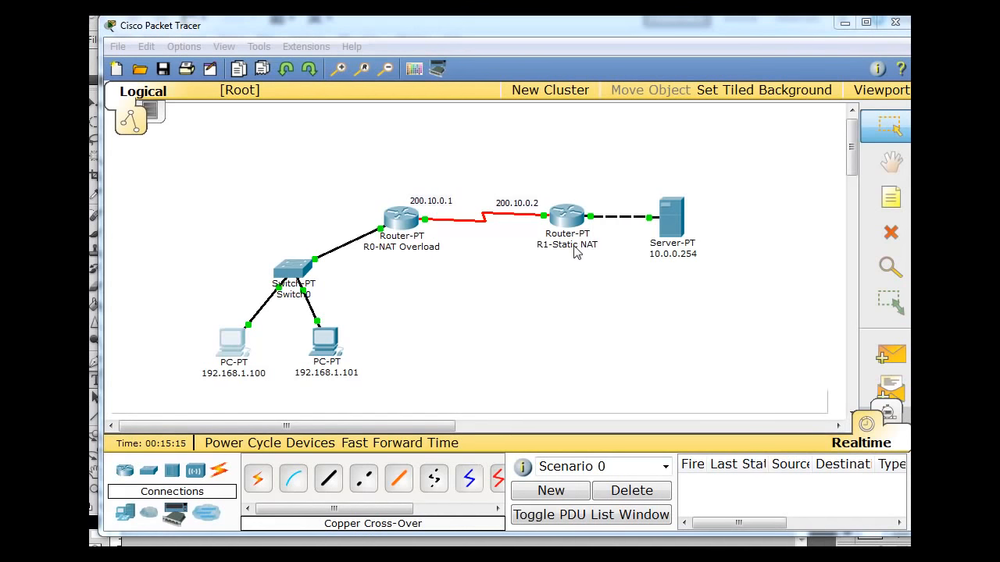
mouse_move(665, 270)
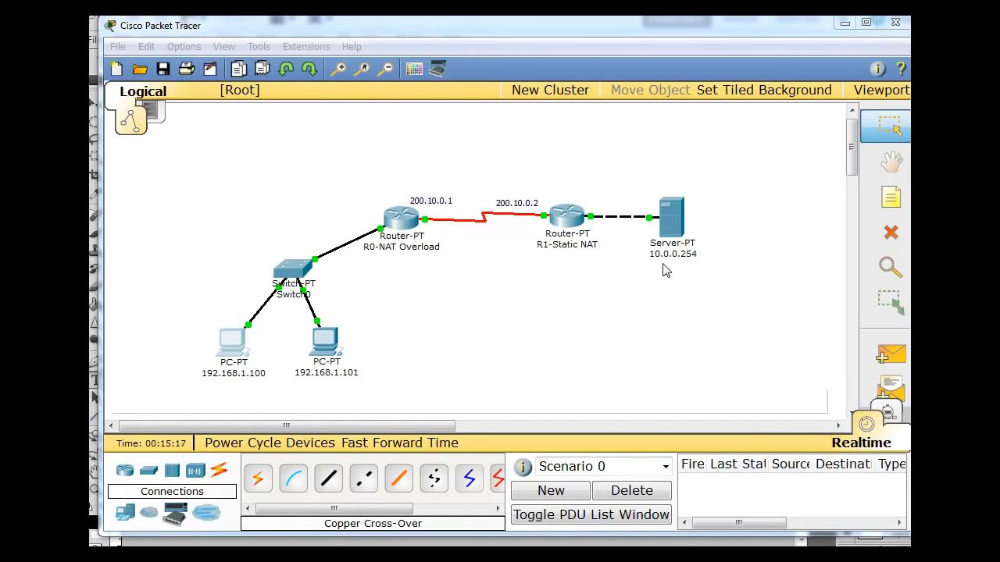
mouse_move(607, 256)
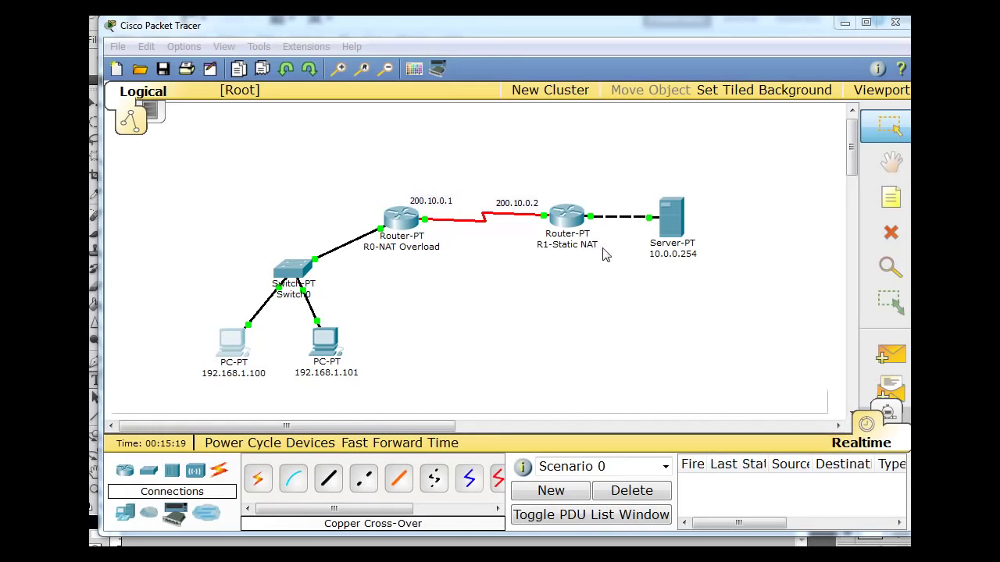
mouse_move(668, 278)
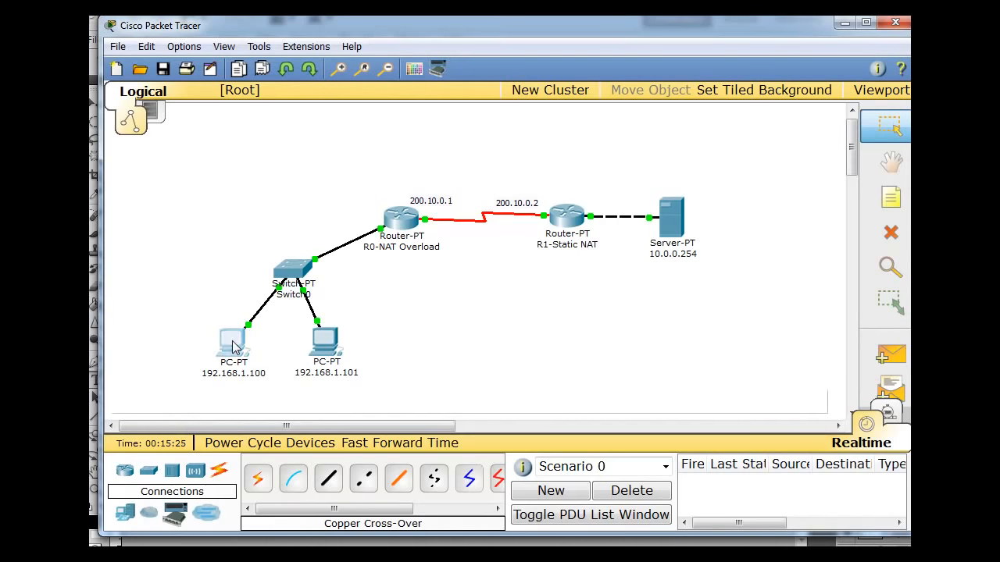
Step: From PC 192.168.1.100's web browser, load the server page at 10.0.0.254
double_click(233, 341)
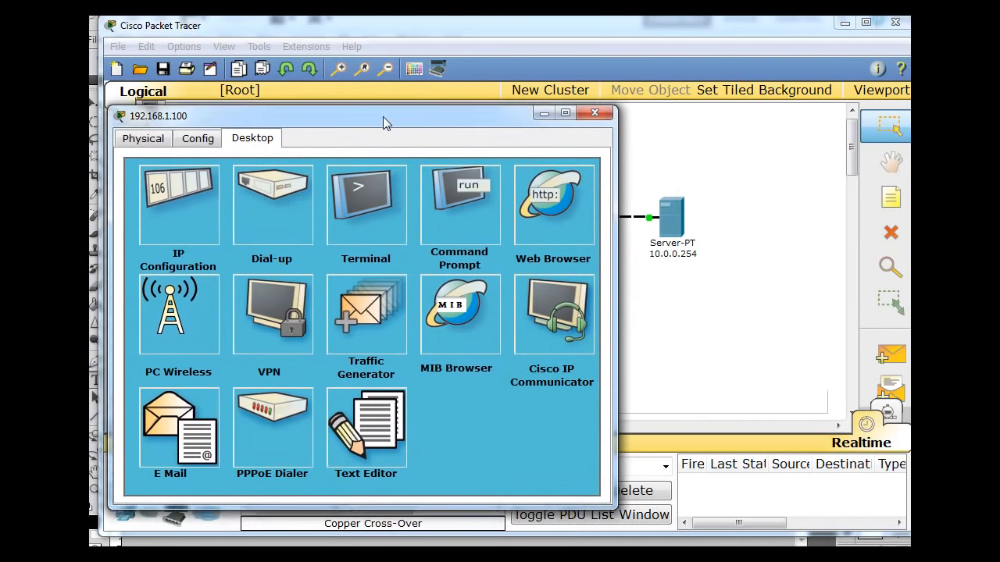
left_click_drag(382, 116, 343, 81)
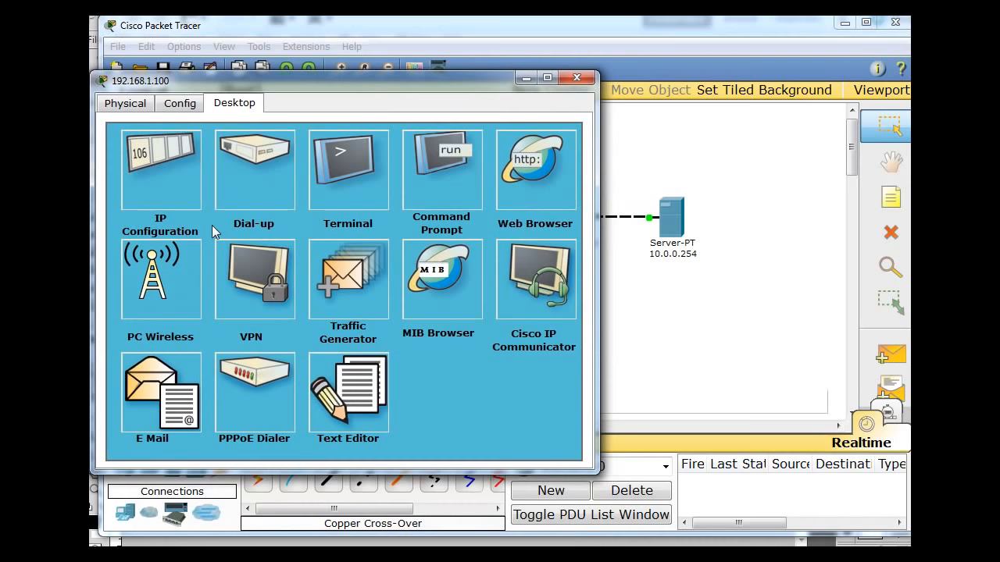
mouse_move(531, 179)
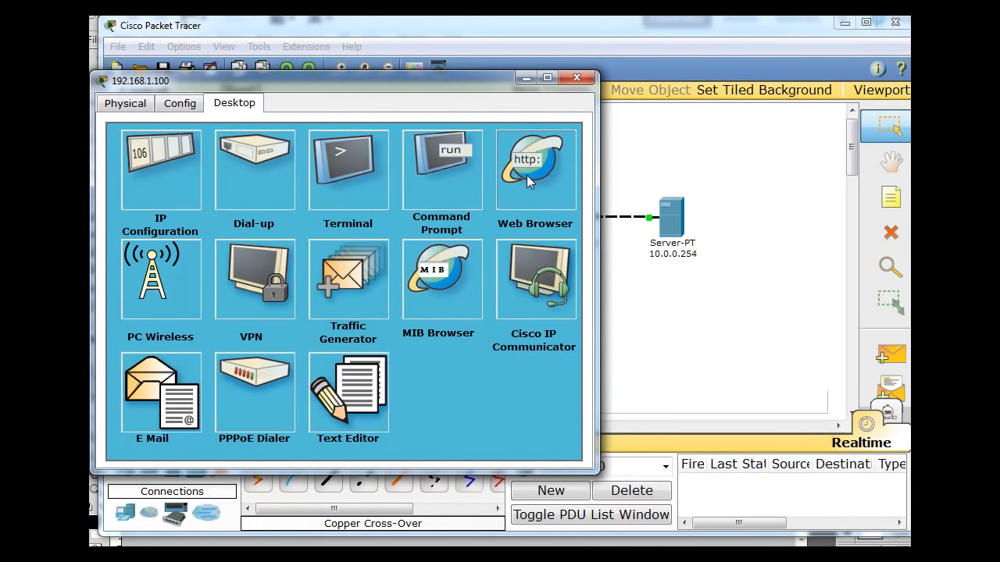
left_click(534, 169)
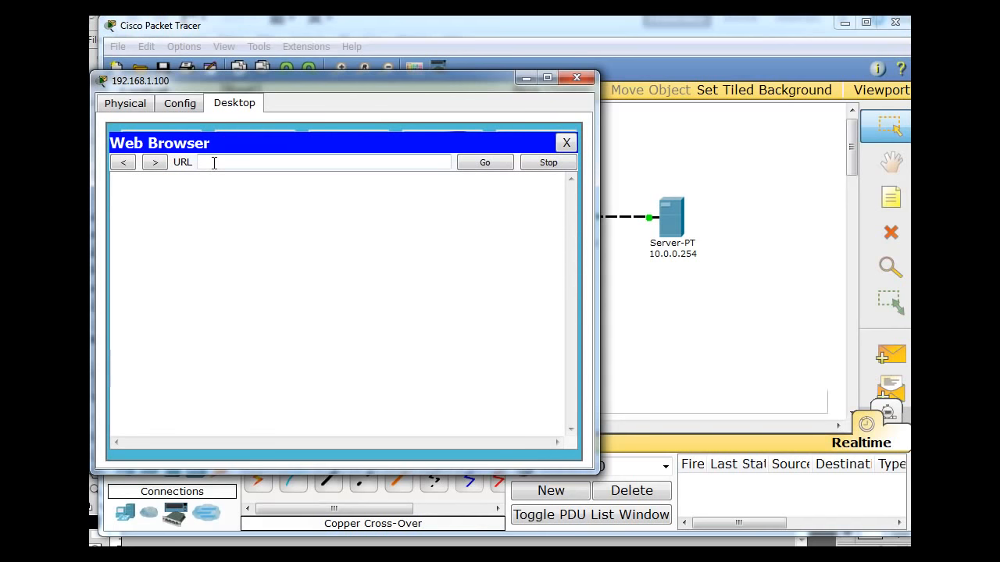
type("10.0.")
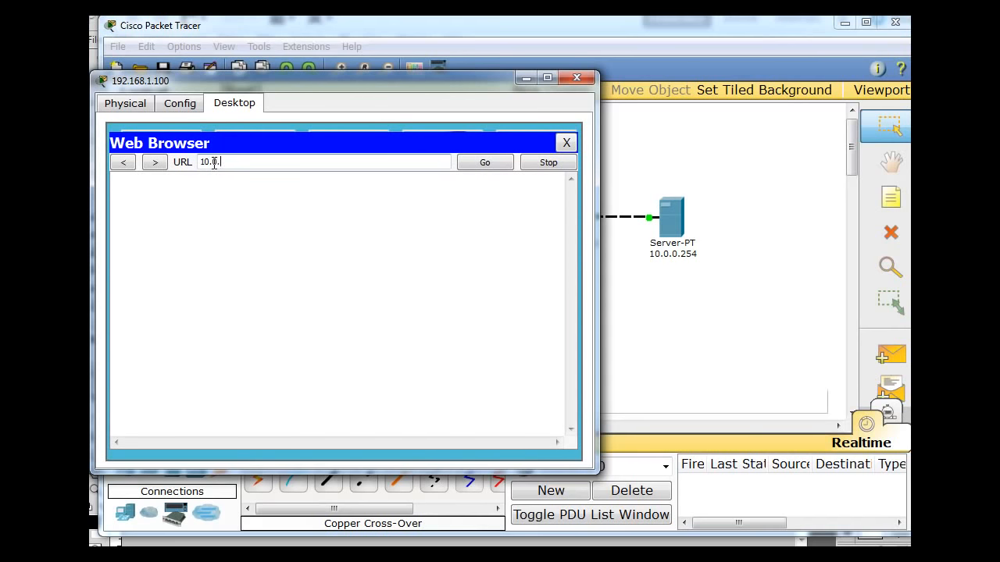
type("0.")
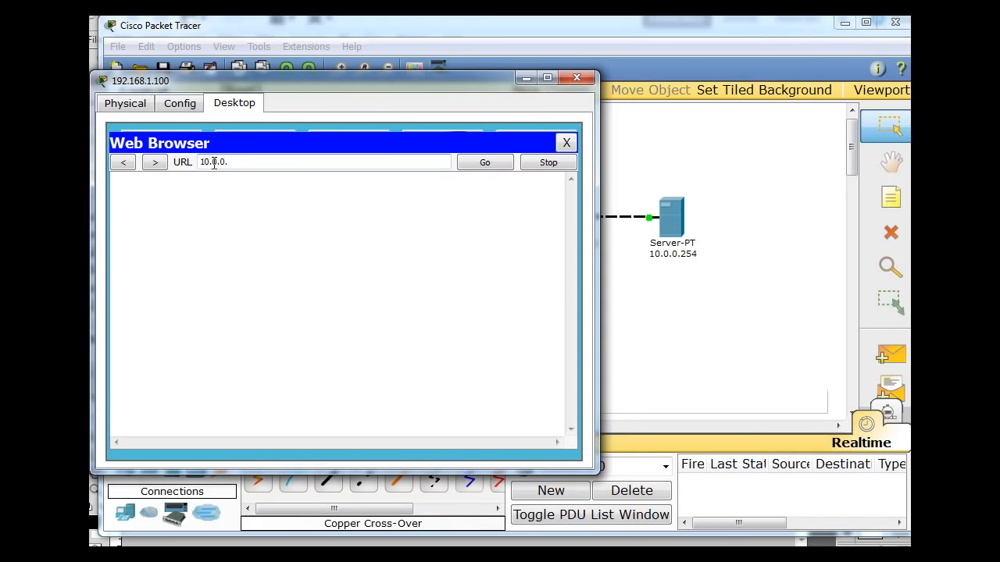
type("25")
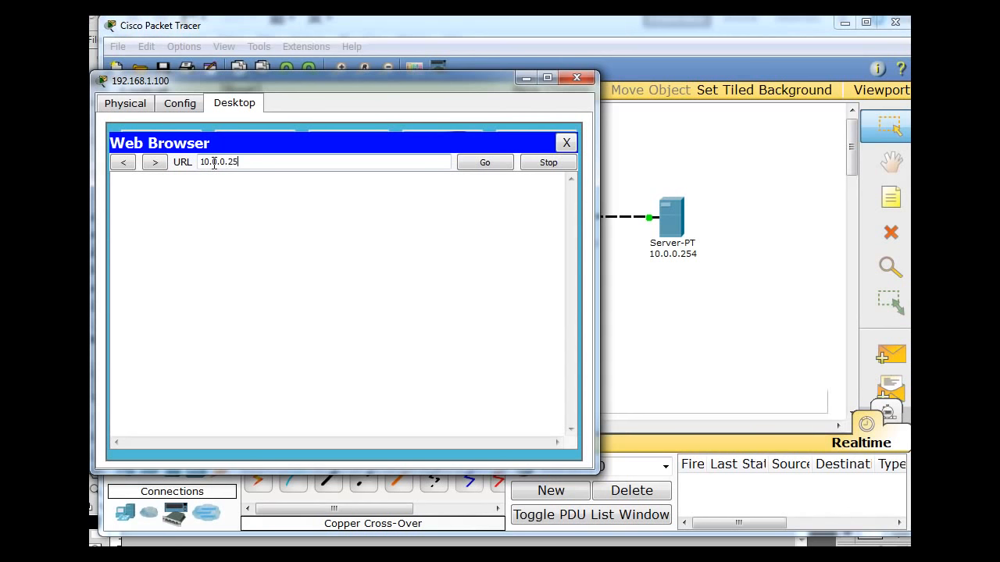
left_click(484, 161)
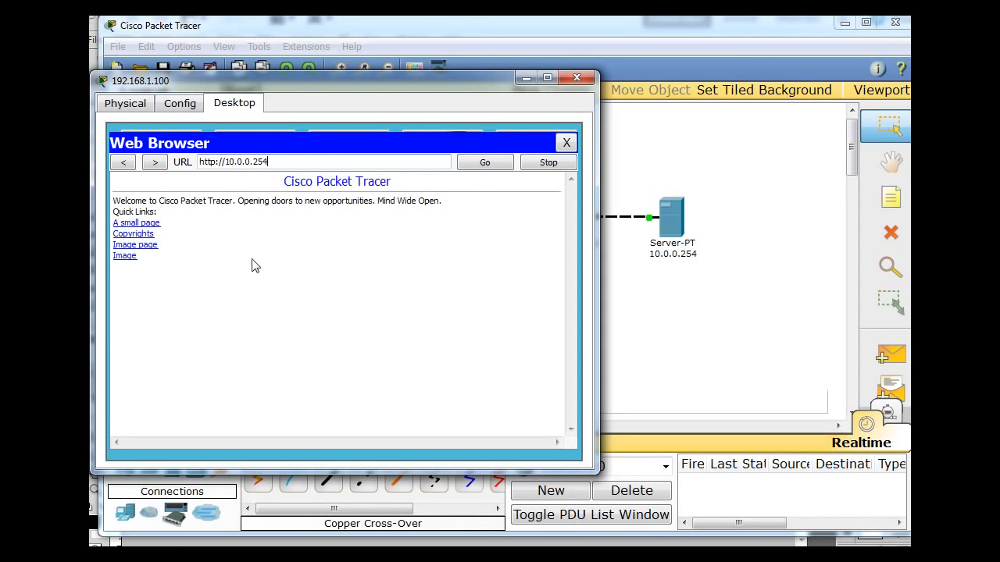
mouse_move(390, 94)
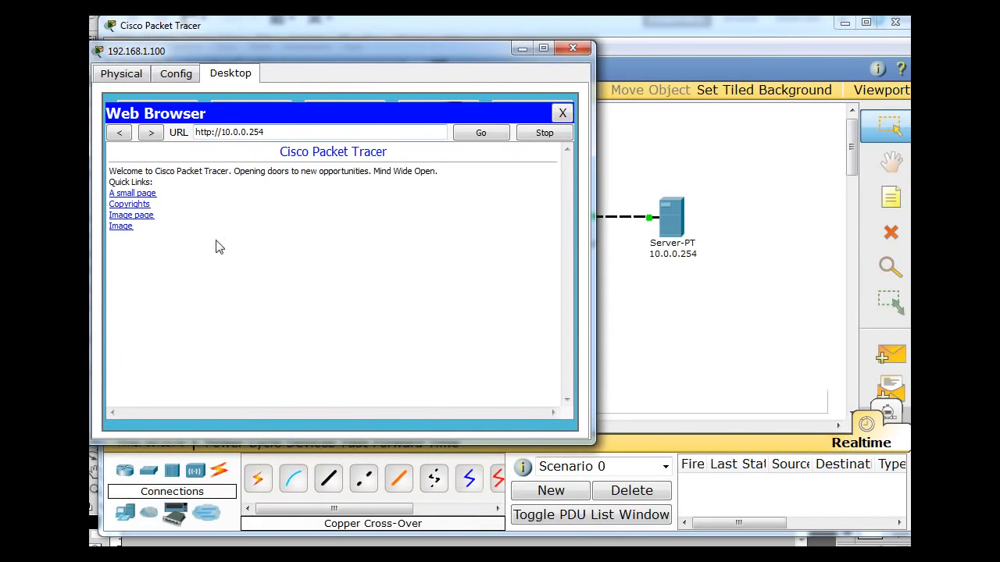
mouse_move(281, 250)
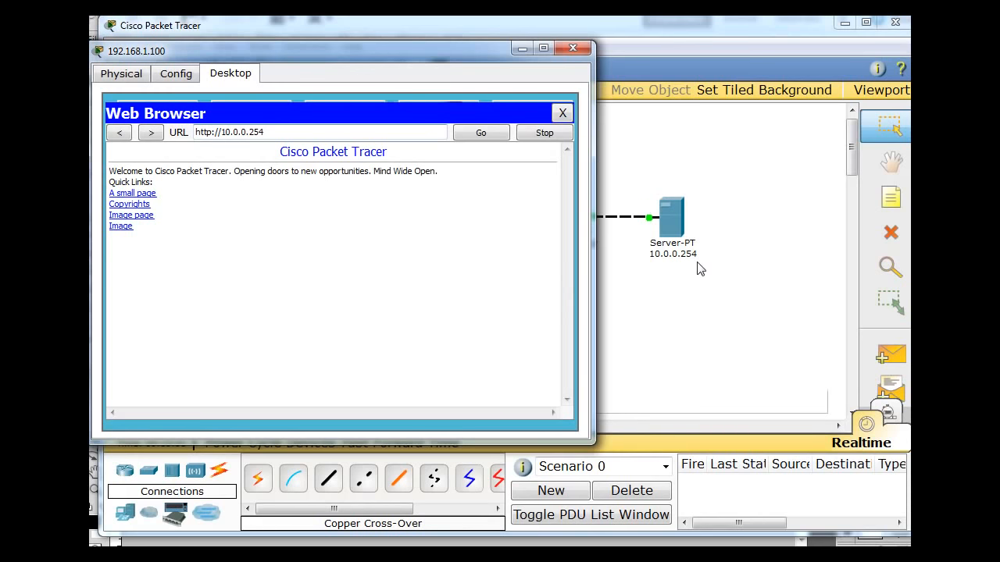
mouse_move(437, 128)
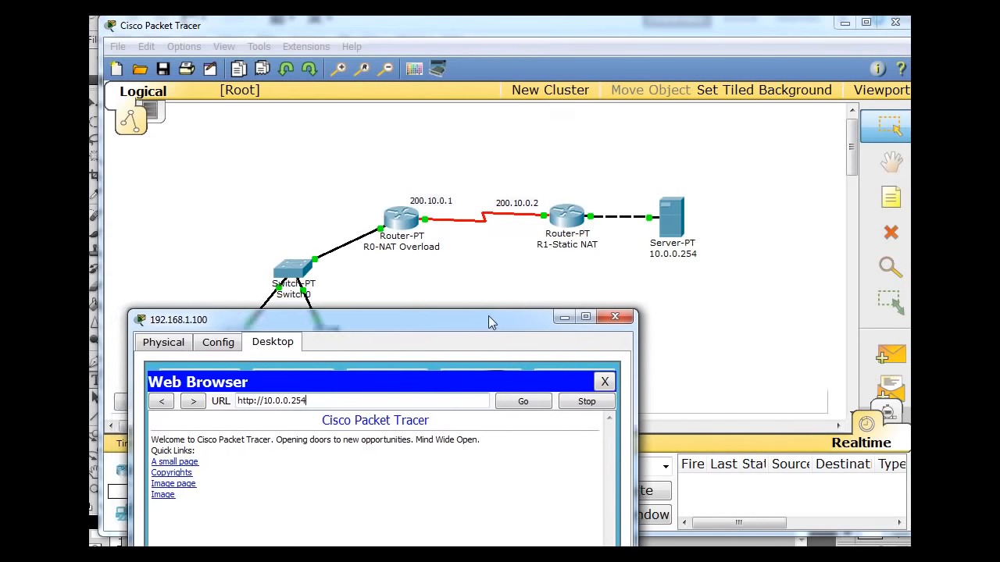
mouse_move(637, 191)
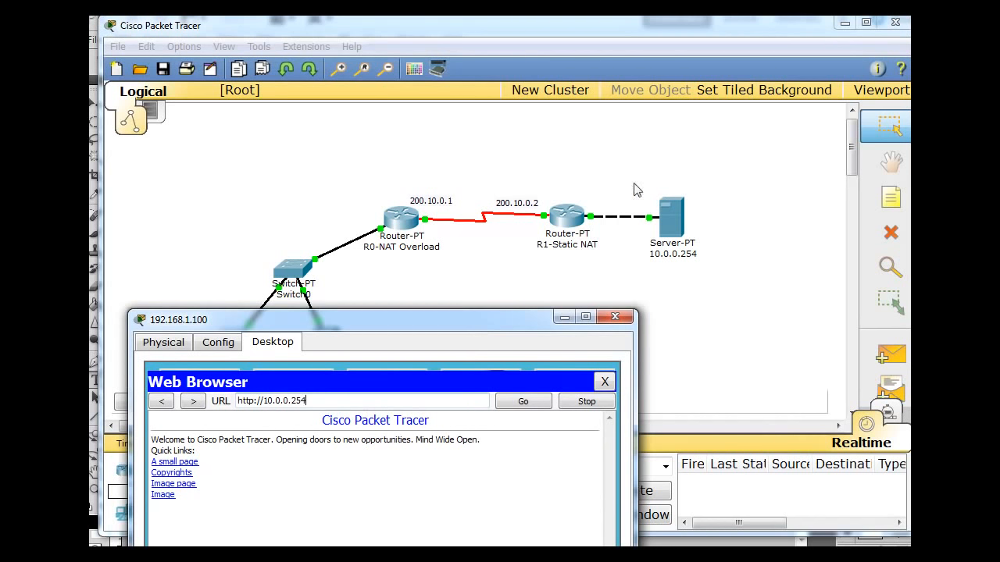
mouse_move(550, 295)
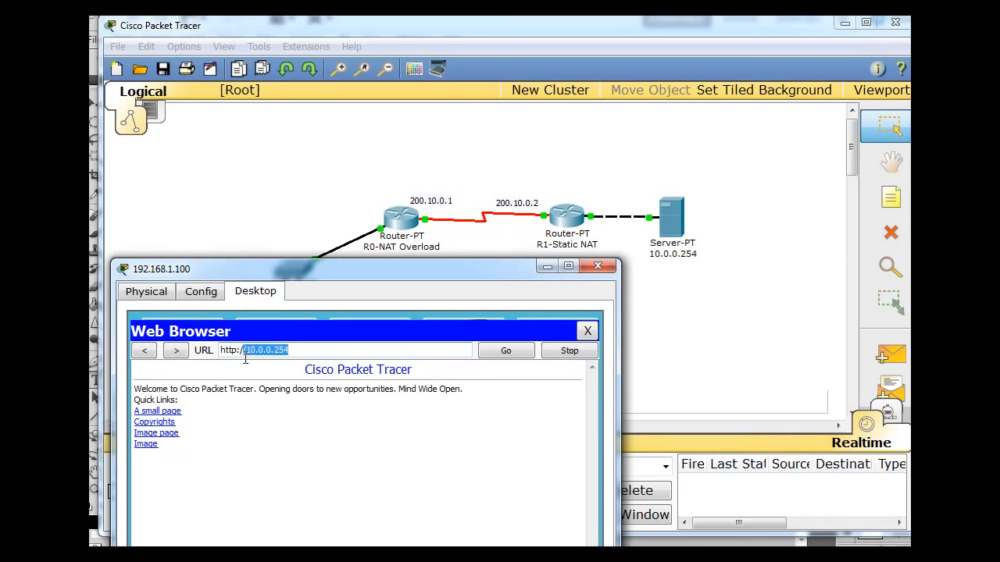
type("200")
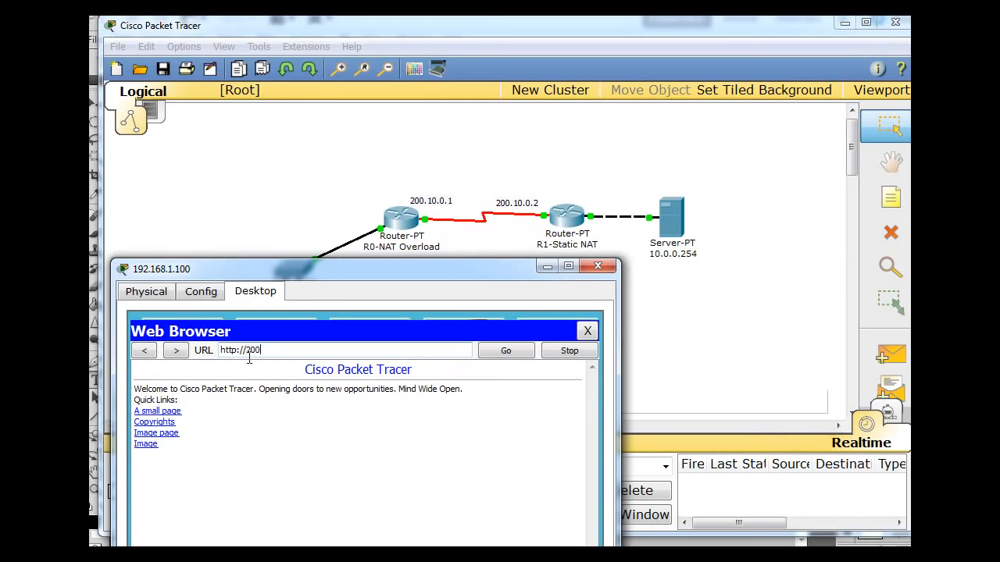
type(".10")
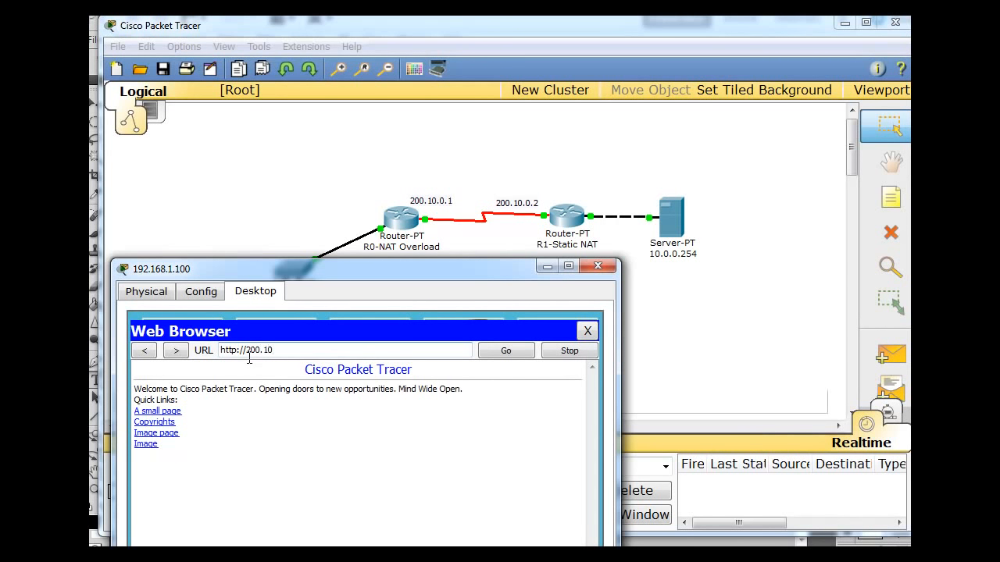
type(".0.2")
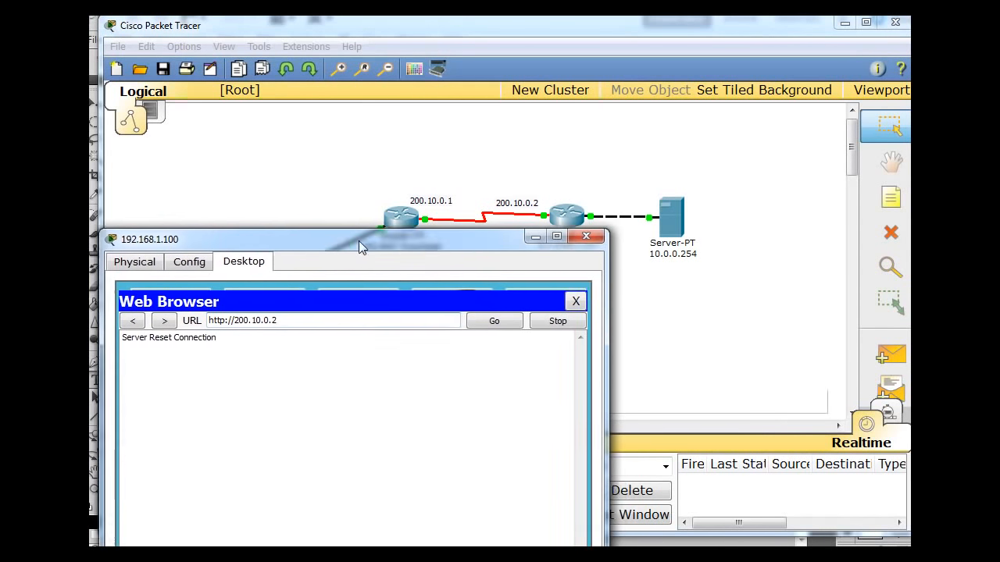
left_click_drag(359, 241, 375, 276)
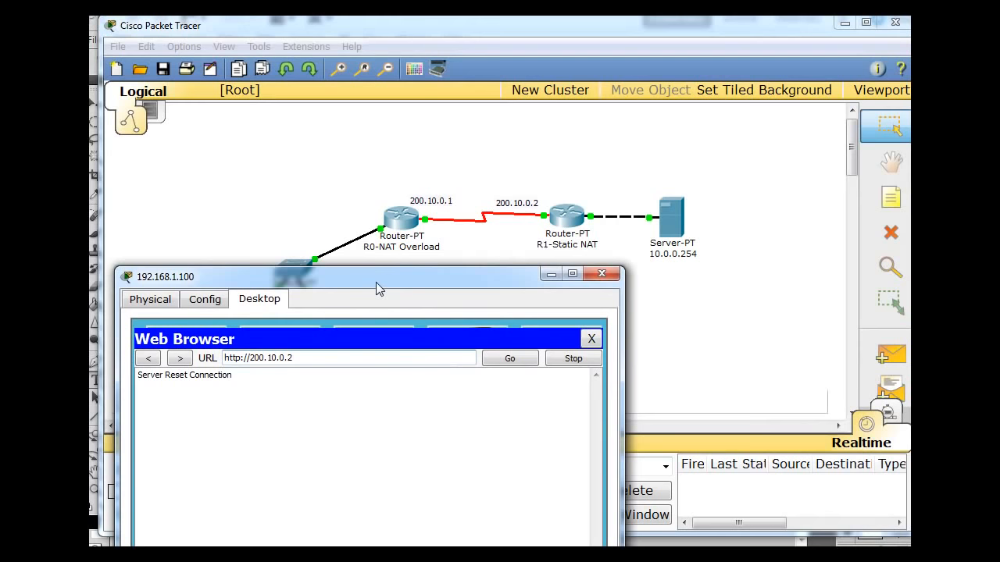
mouse_move(544, 227)
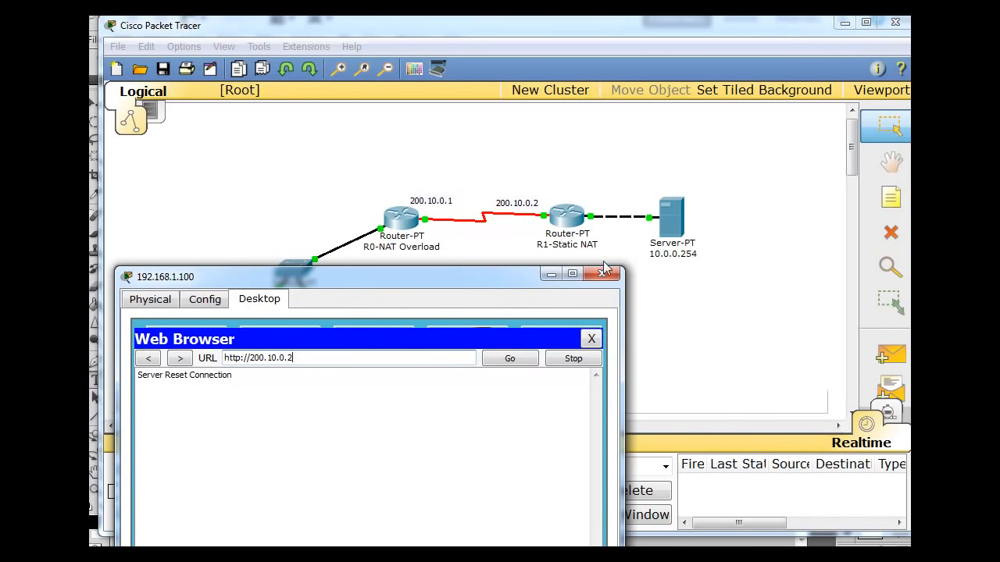
mouse_move(687, 278)
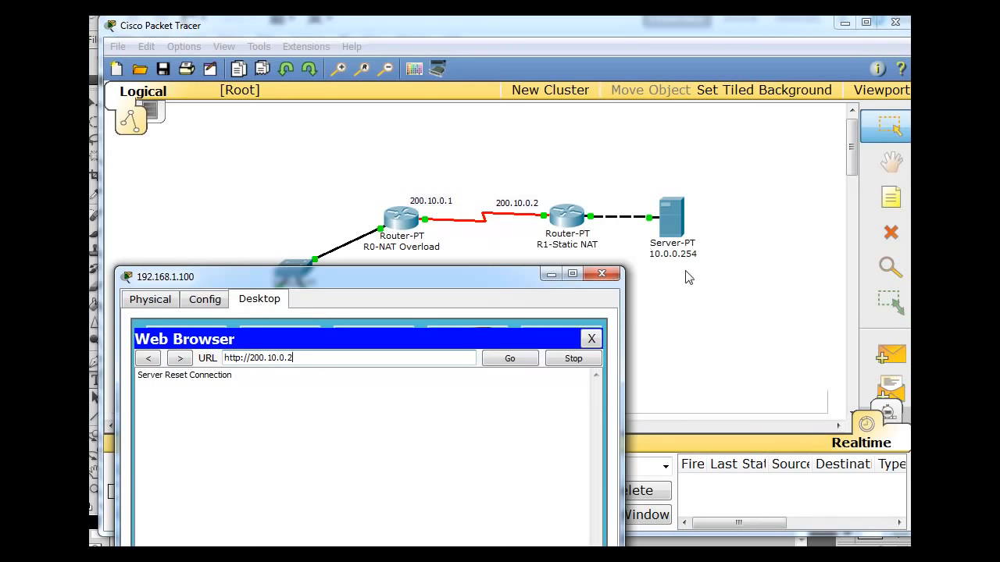
mouse_move(678, 217)
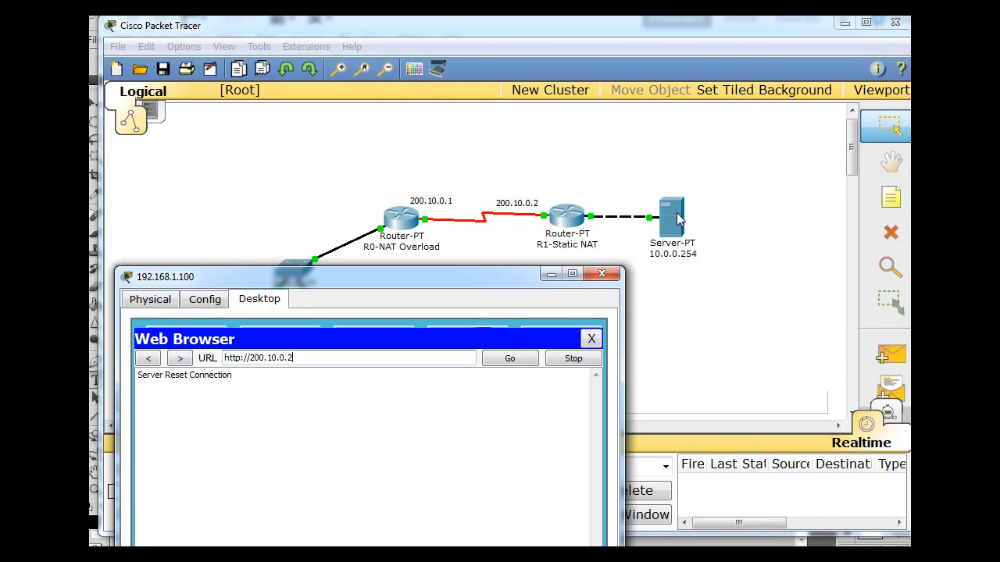
mouse_move(500, 269)
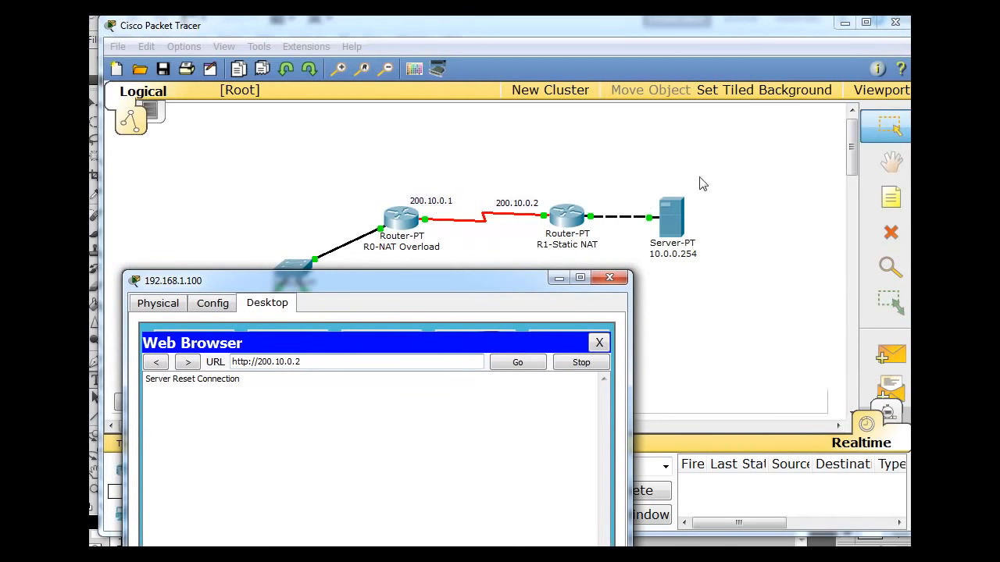
mouse_move(614, 303)
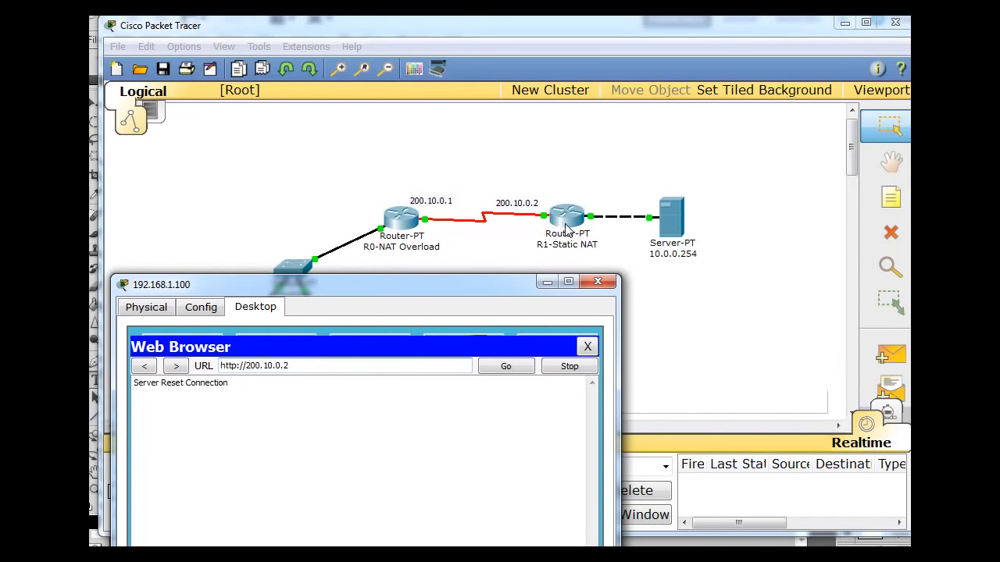
mouse_move(662, 275)
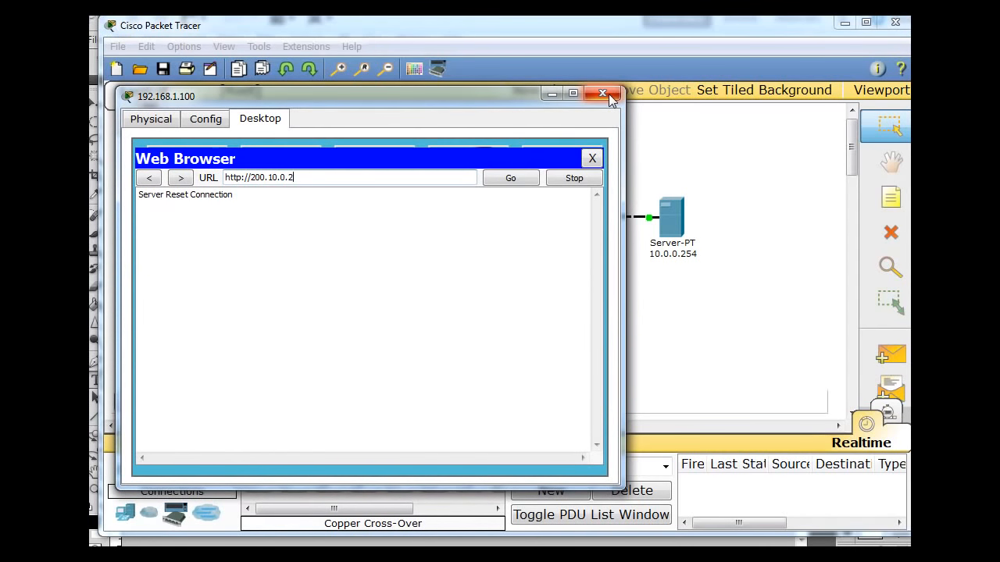
mouse_move(522, 101)
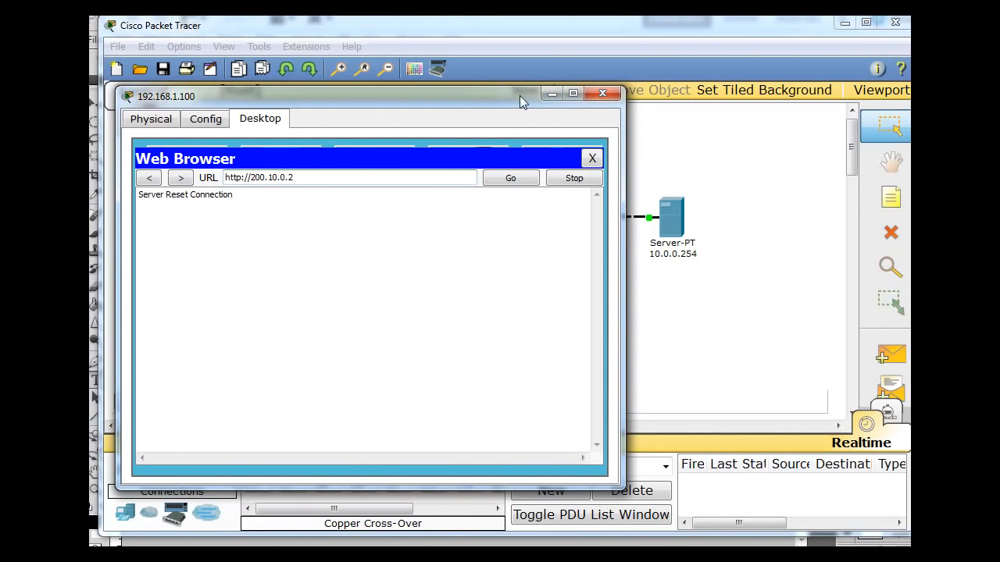
Step: Close the PC window and on R1 begin ip nat inside source static for server 10.0.0.254
left_click(602, 94)
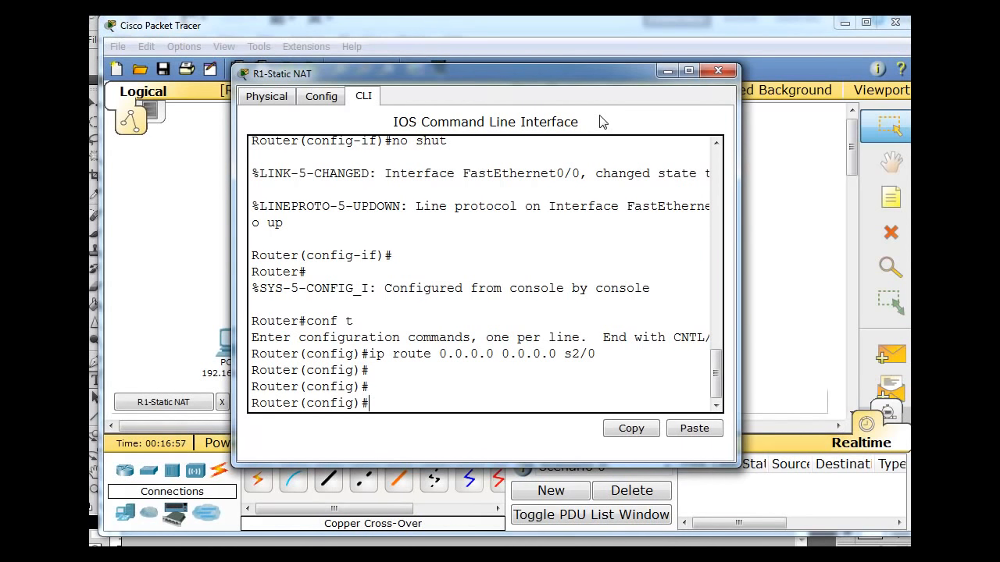
type("ip")
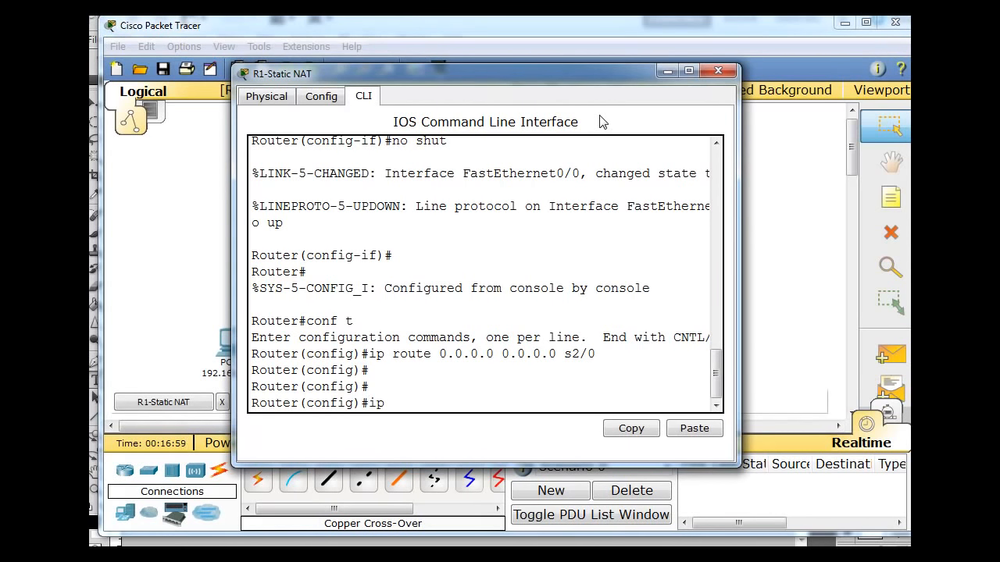
type("nat inside")
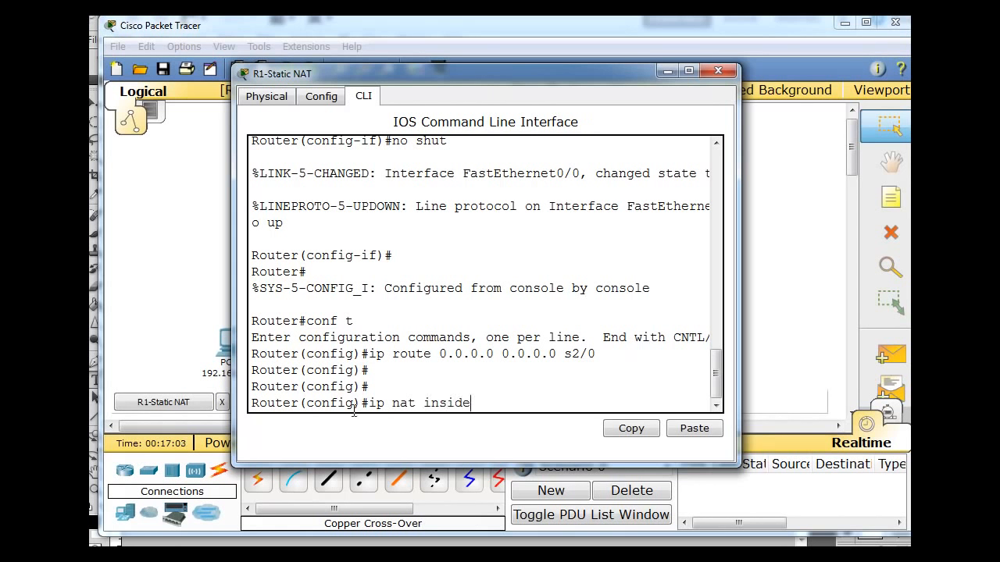
mouse_move(390, 420)
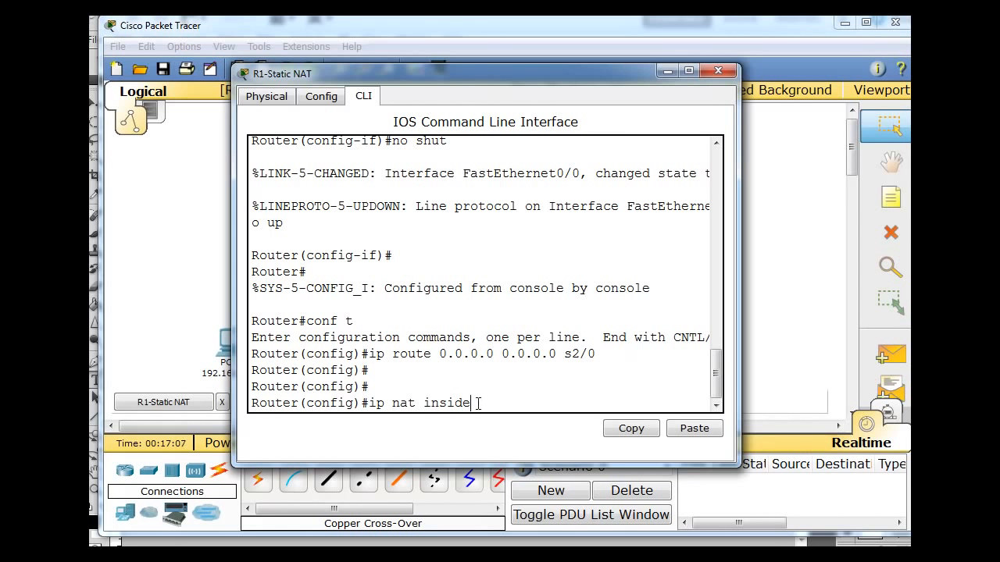
type("sour")
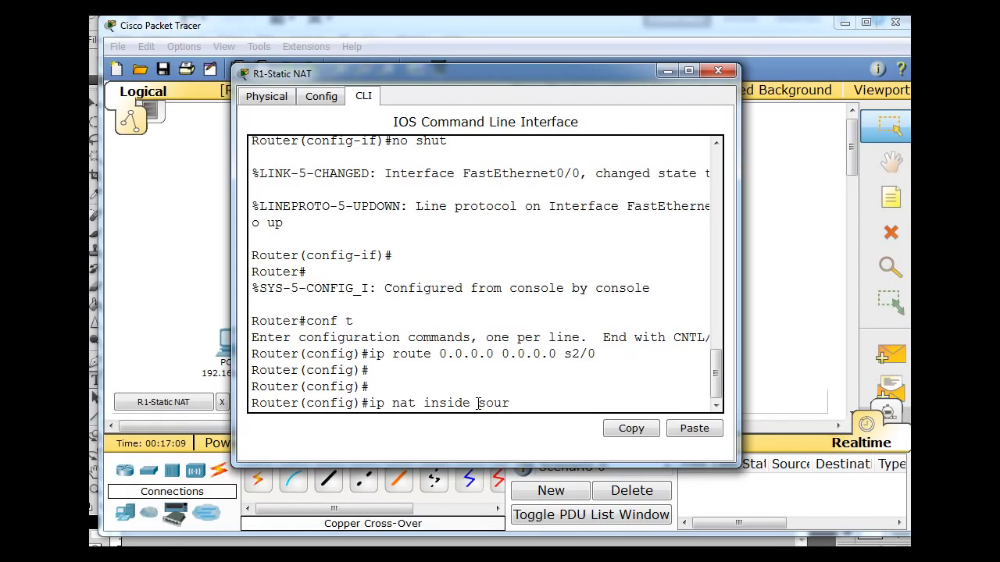
type("ce")
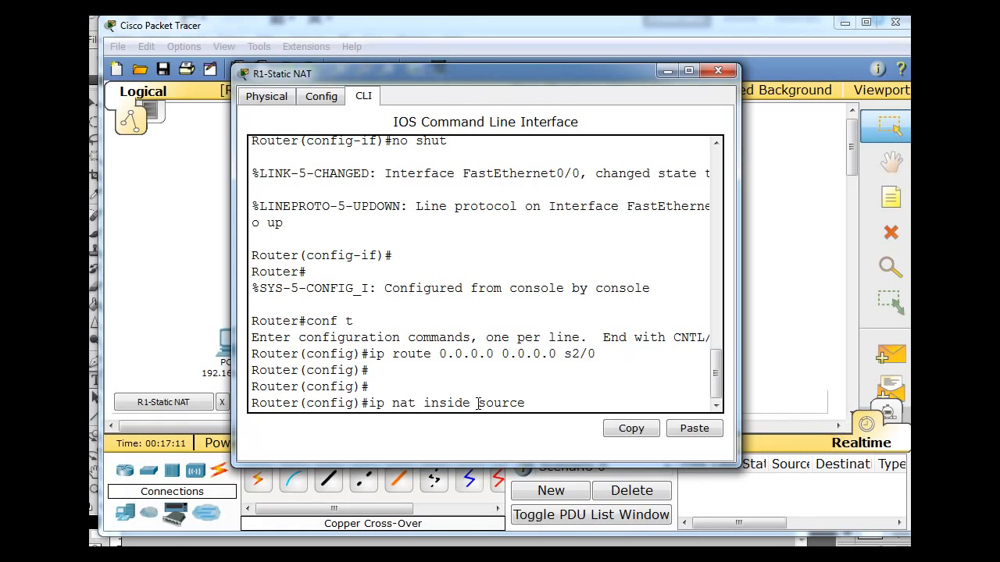
type("static")
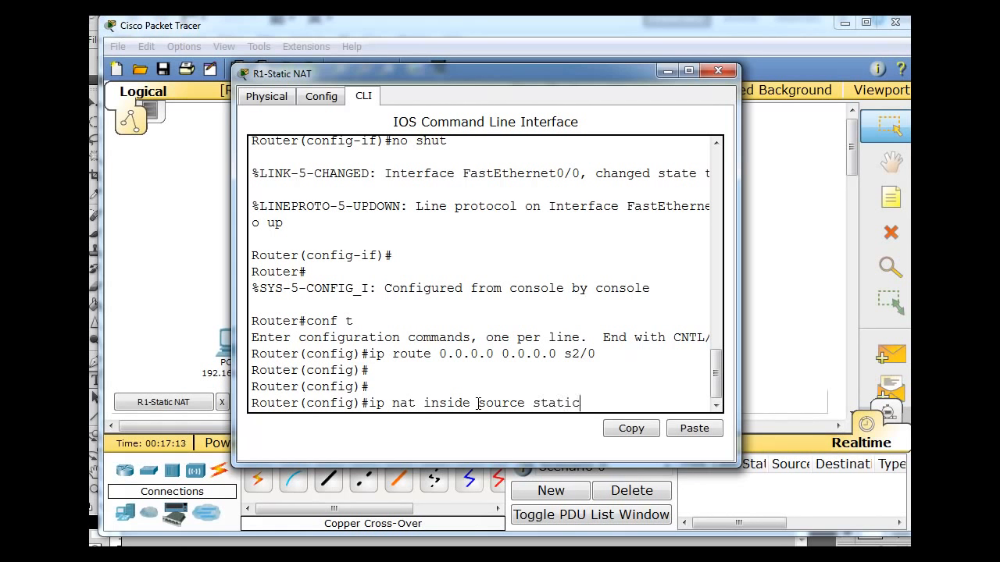
type("10")
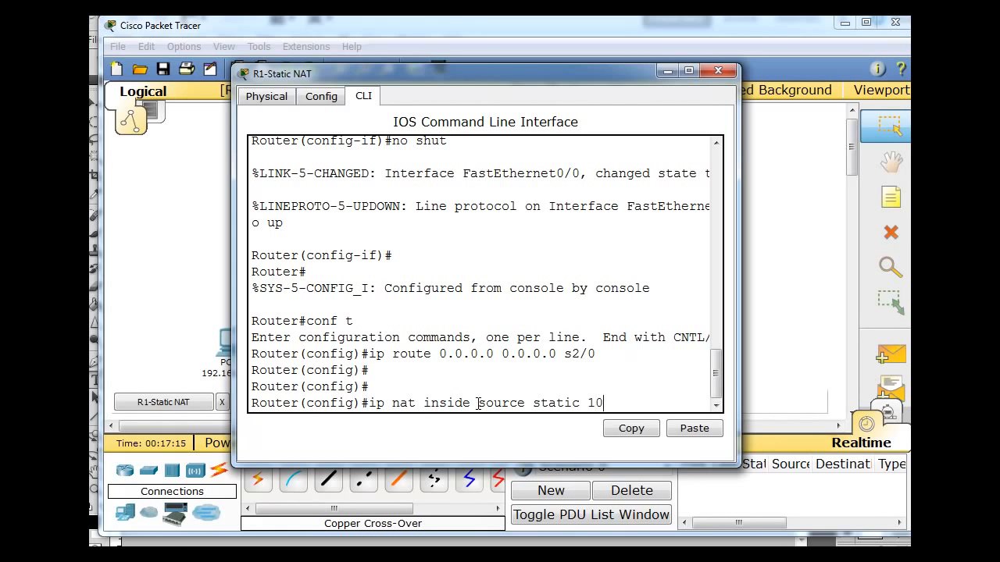
type(".0.0")
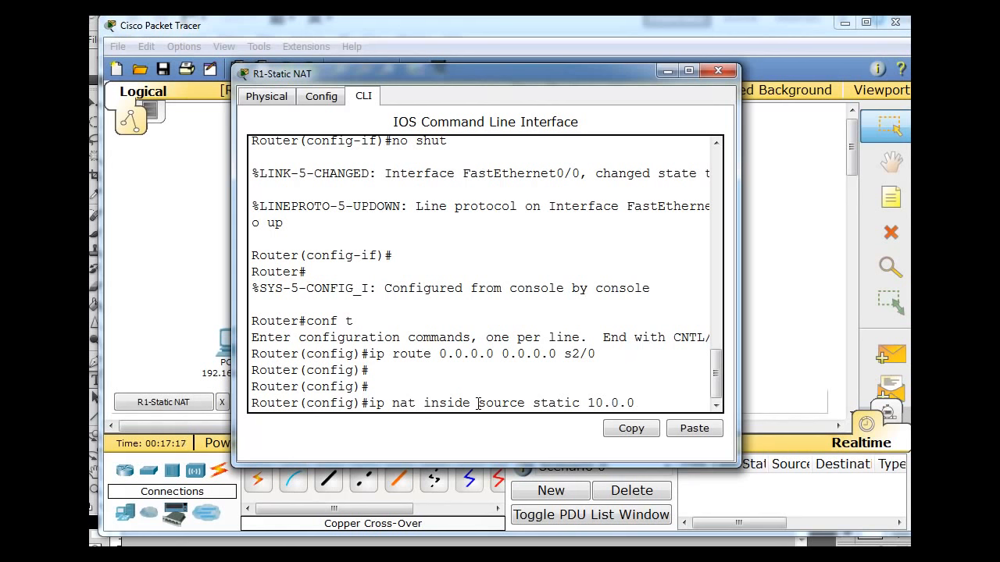
type(".254")
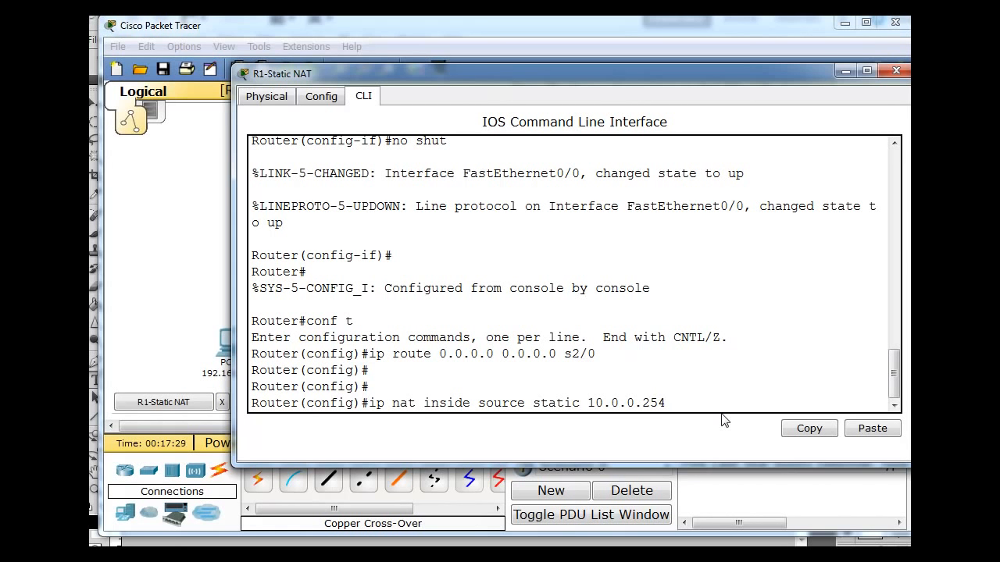
Step: Complete the static NAT entry mapping 10.0.0.254 to public address 200.10.0.2
type("2")
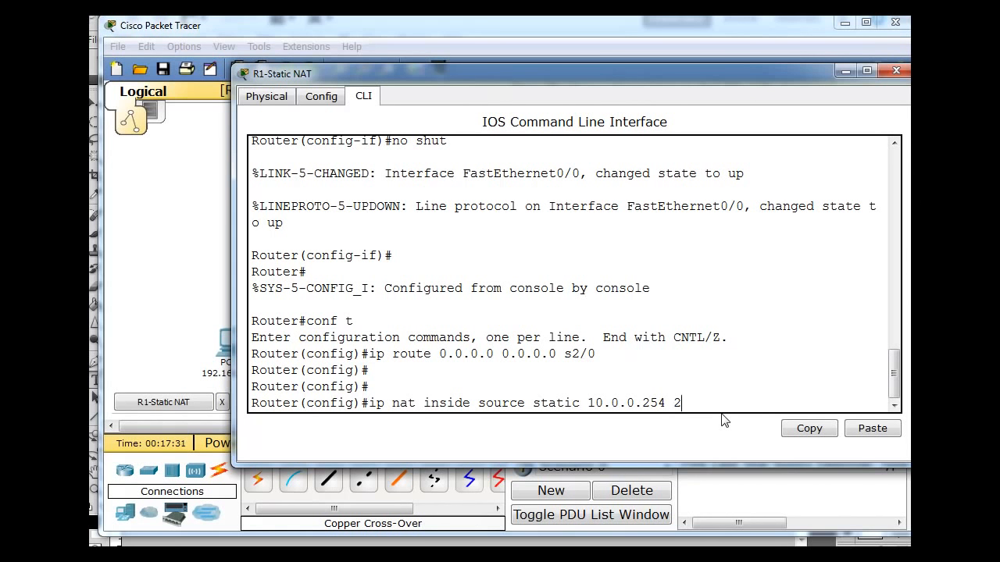
type("00.10")
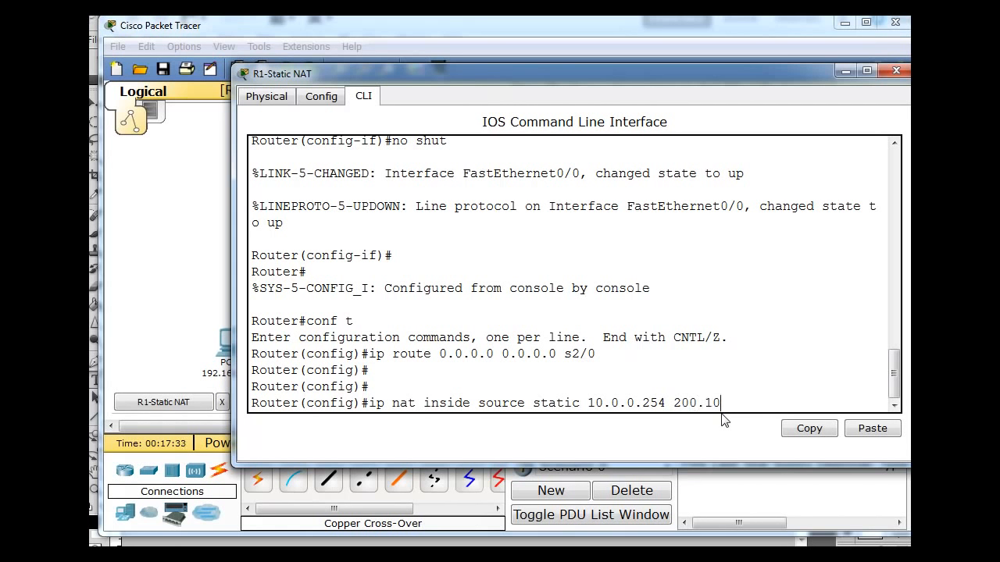
type(".")
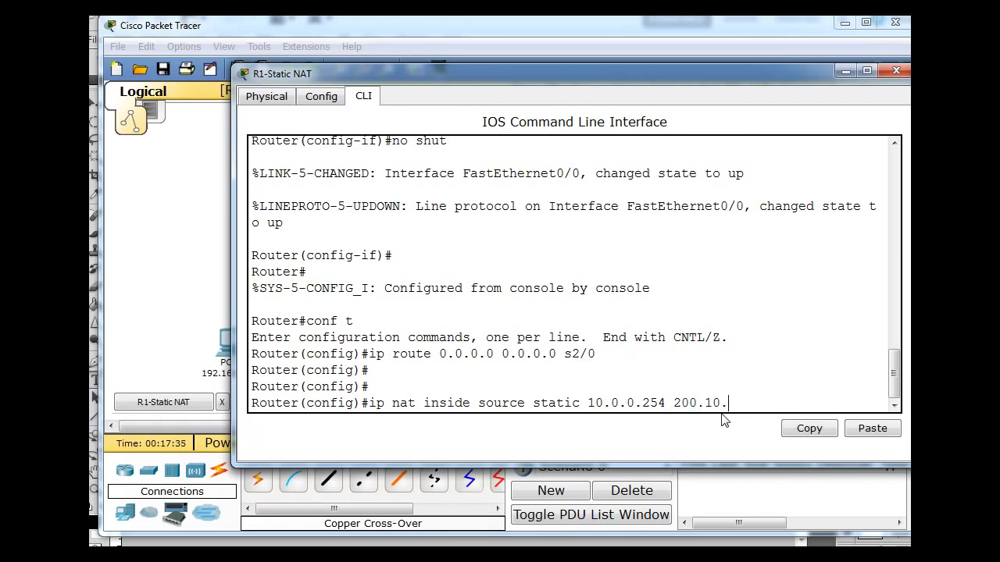
type("0.2")
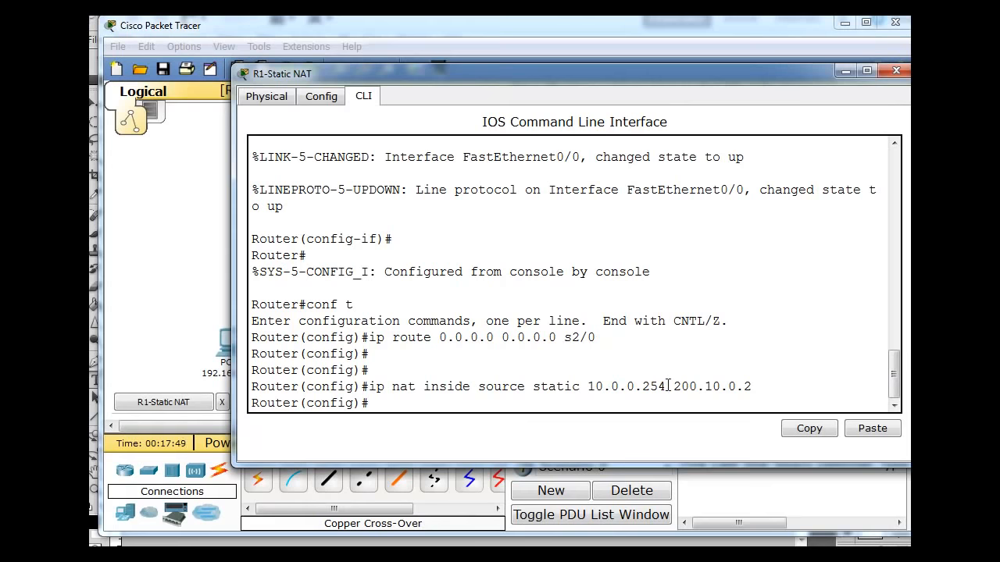
double_click(711, 388)
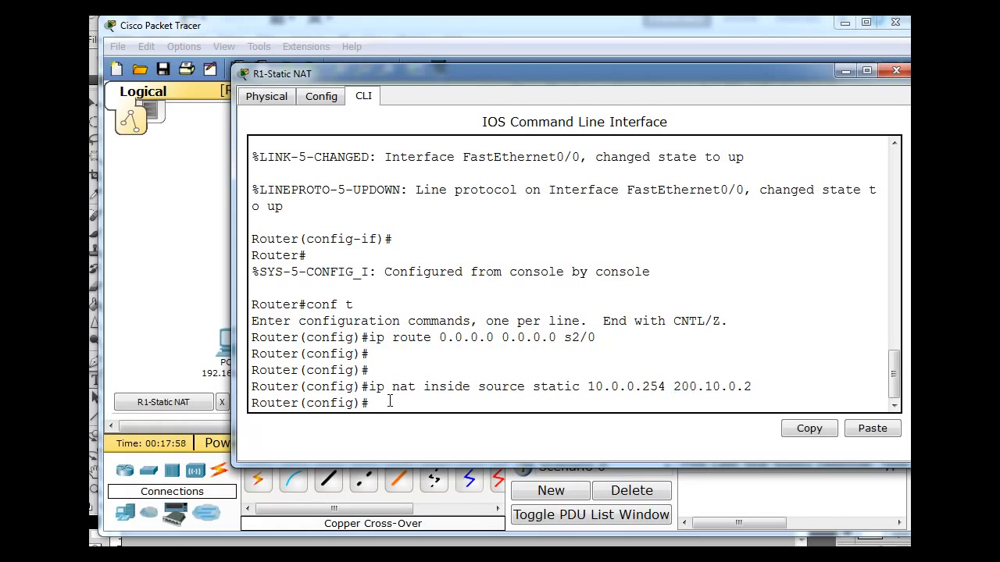
Step: Mark R1's Serial2/0 interface as ip nat outside
type("int s2/0")
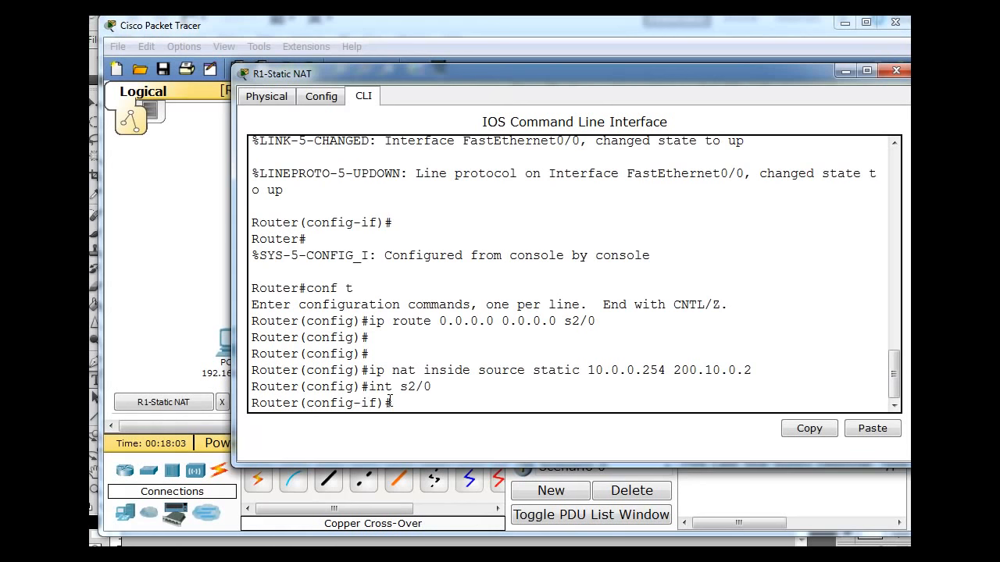
type("ip")
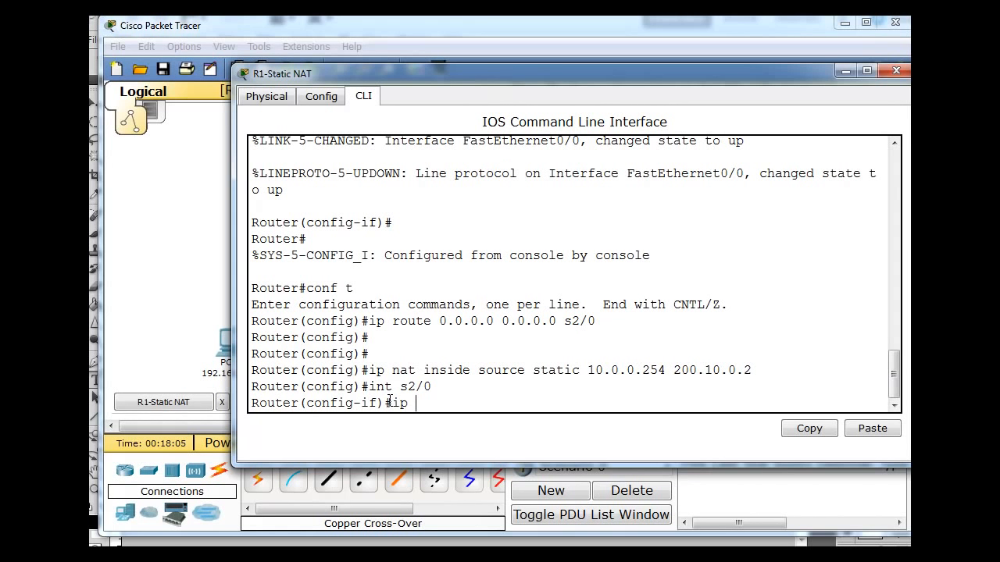
type("nat out")
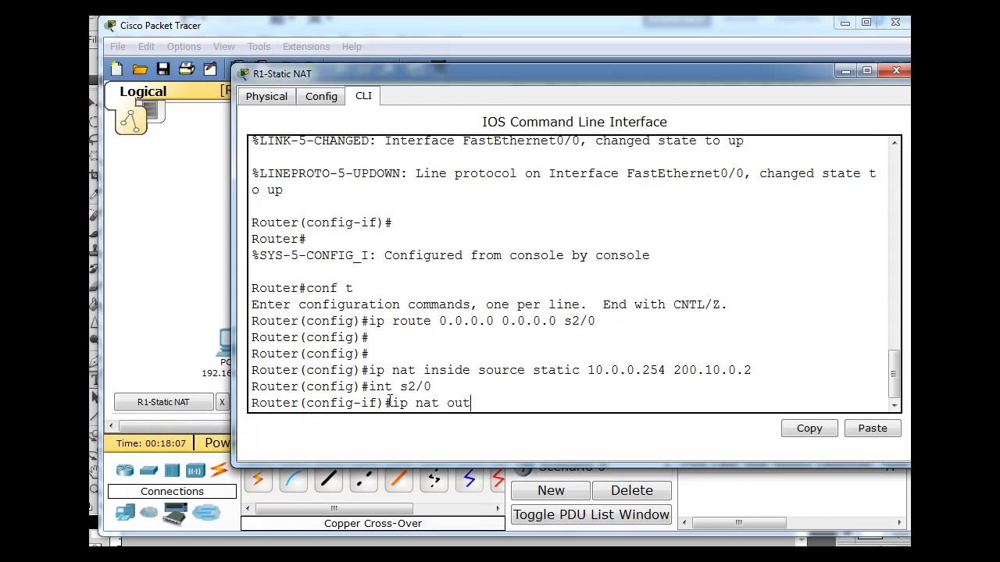
type("side")
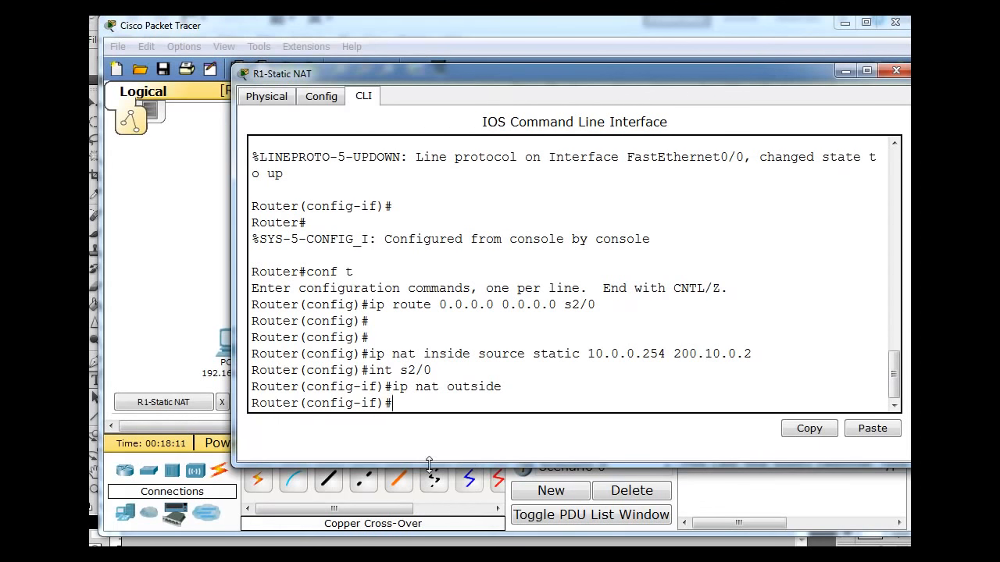
Step: Mark R1's FastEthernet0/0 interface as ip nat inside
type("int fa")
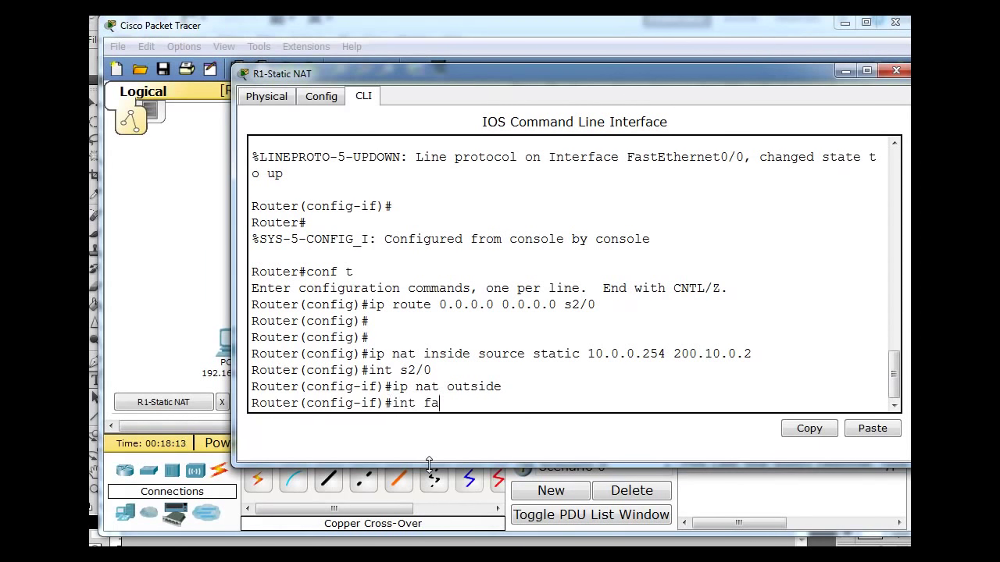
type("0")
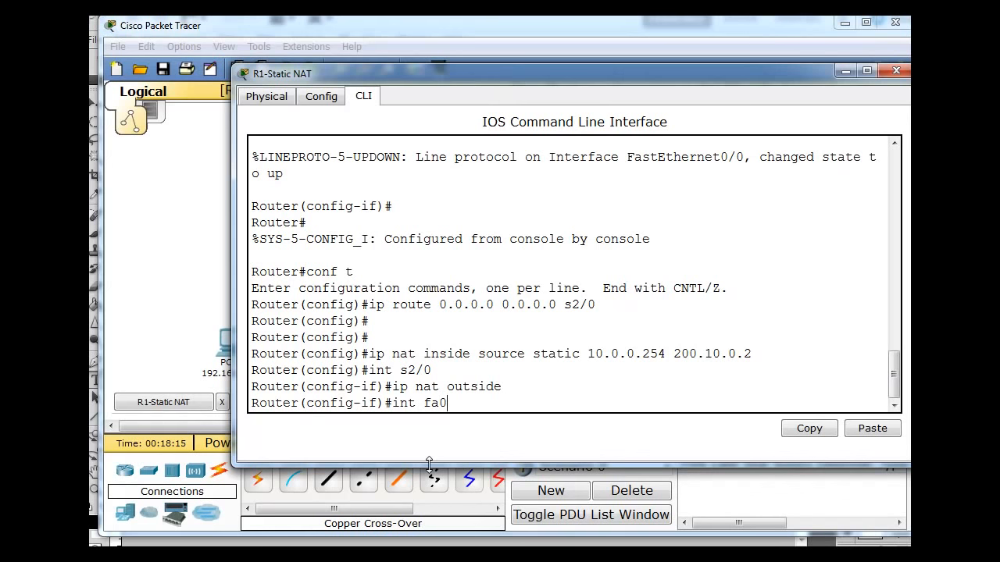
type("/0")
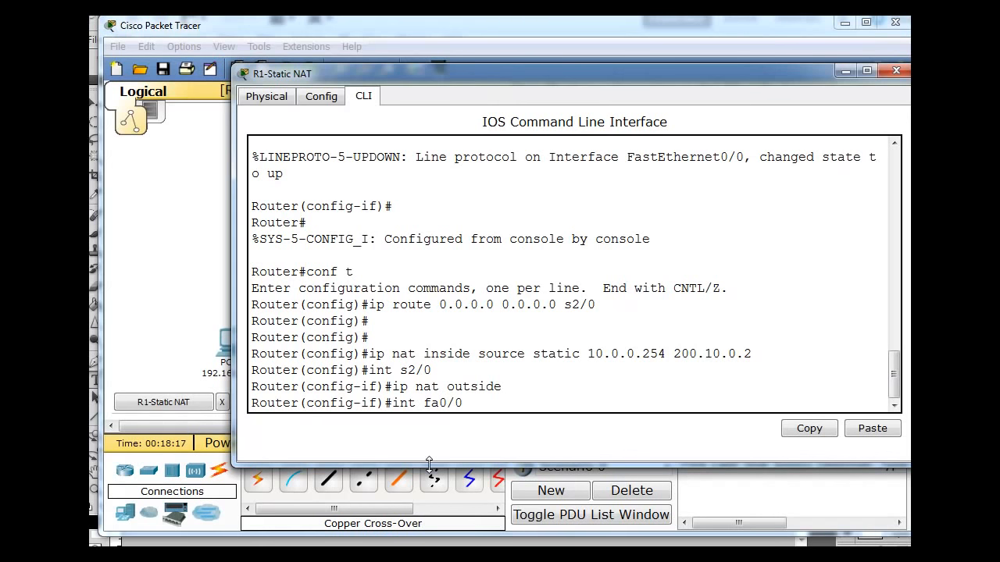
key("Return")
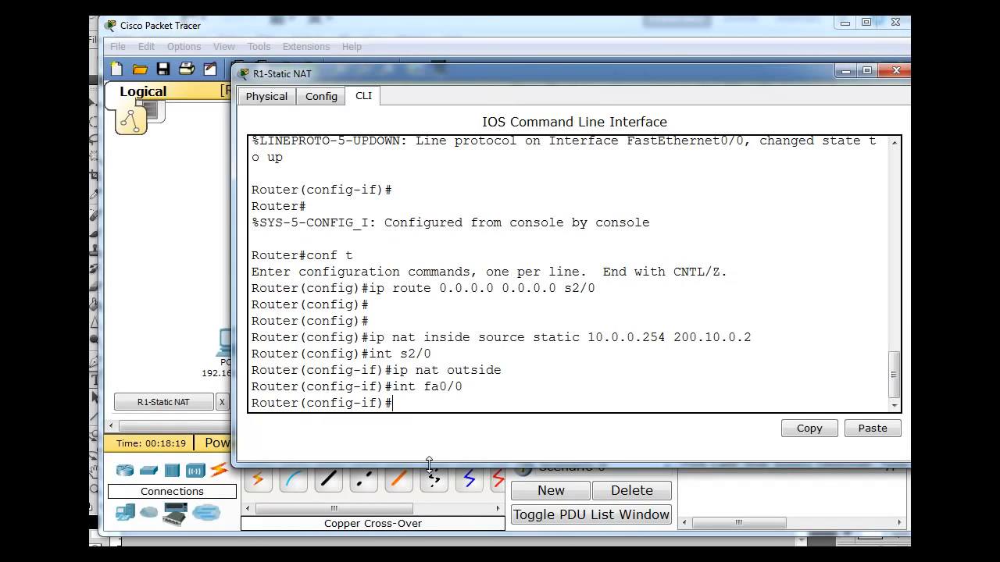
type("ip nat")
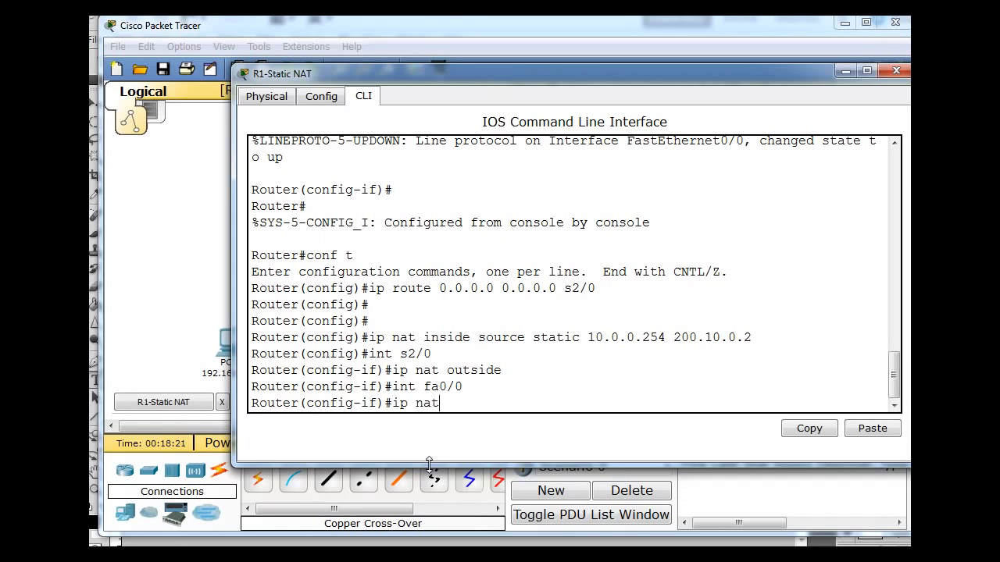
type("ins")
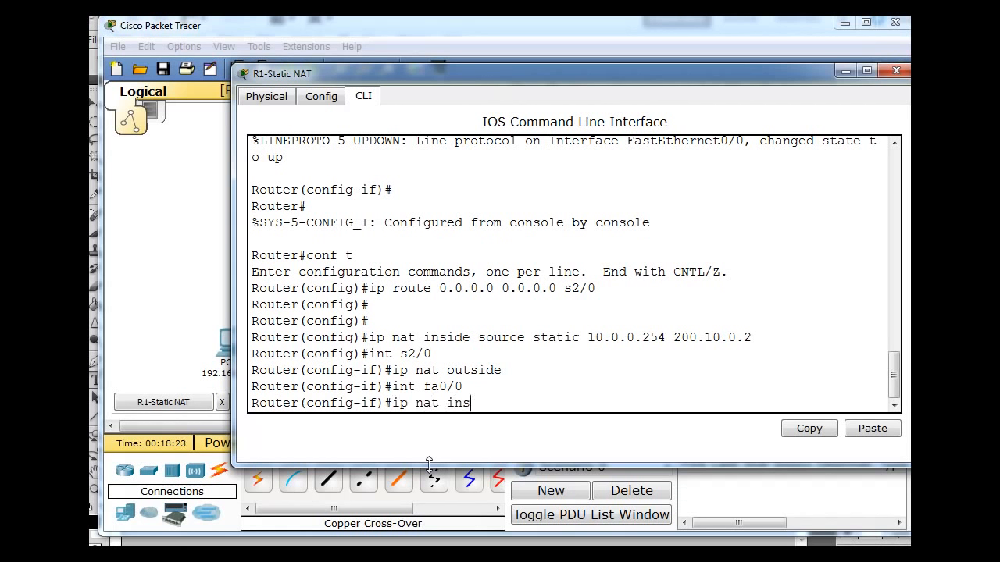
type("ide")
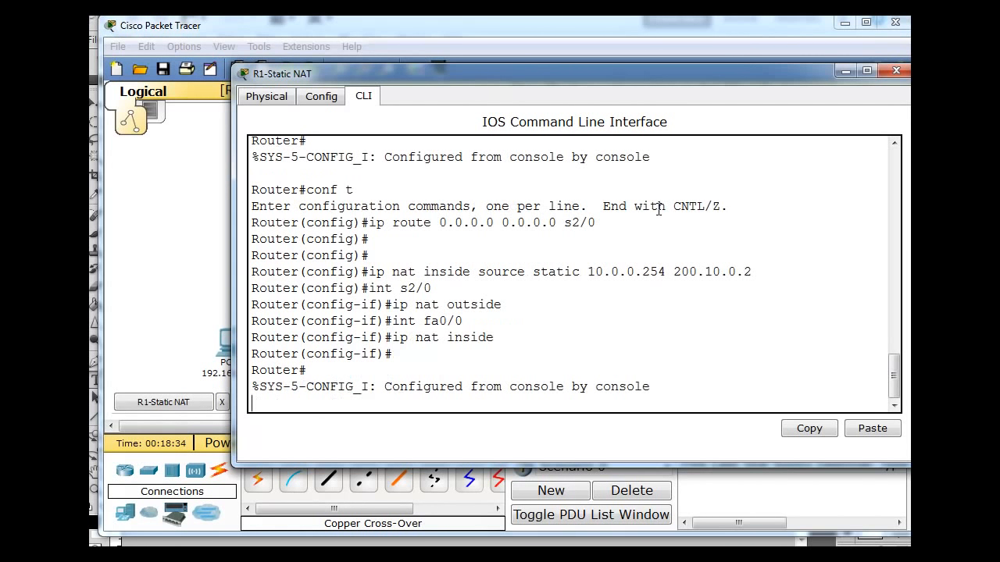
Step: Review R1's running configuration to confirm the NAT settings, then close R1's window
type("sh")
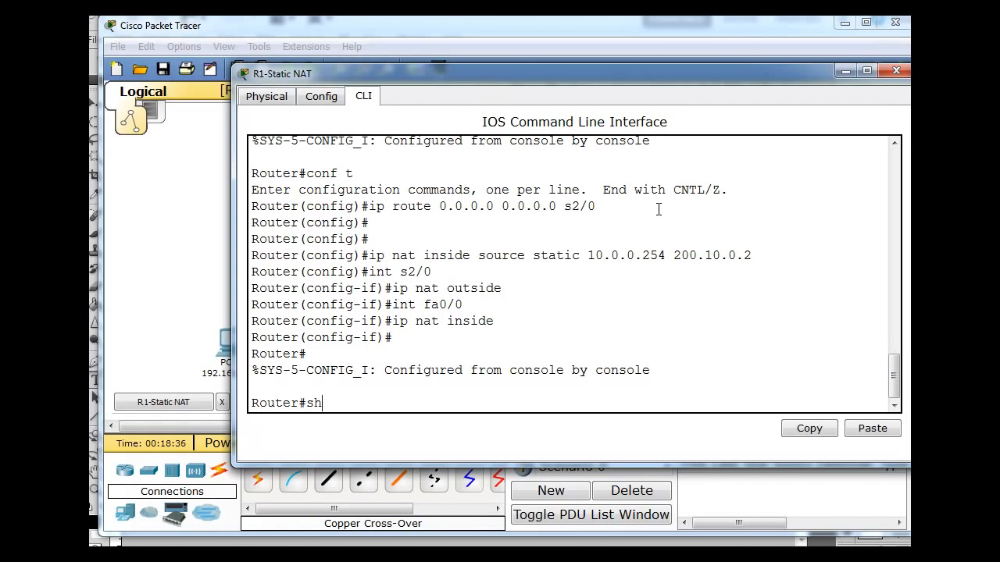
type("ow run")
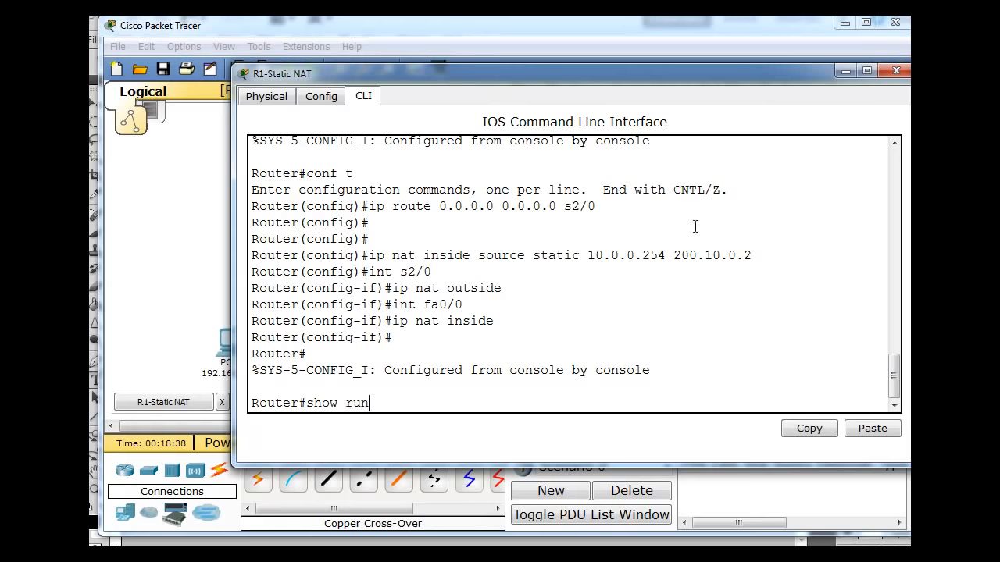
key("Return")
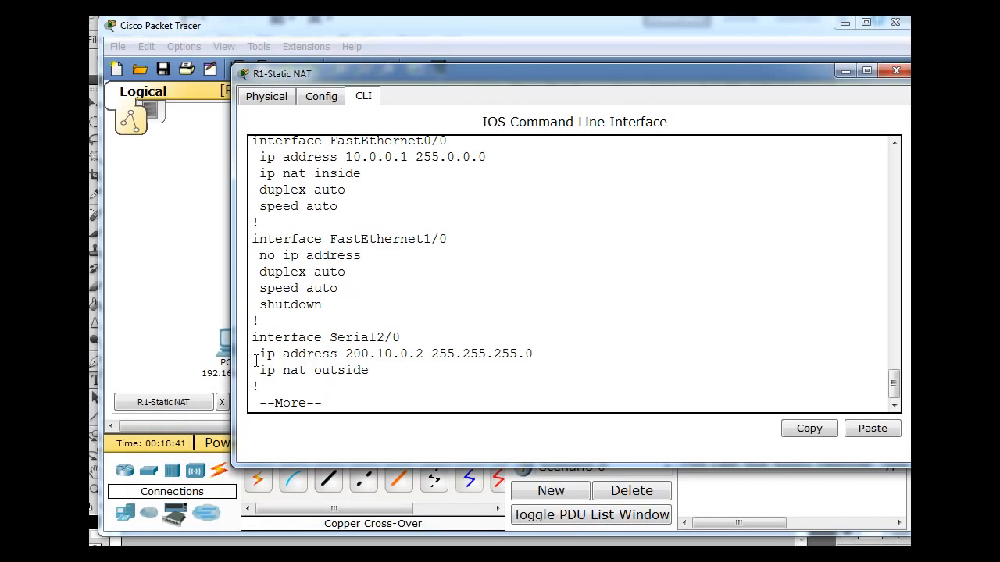
double_click(312, 370)
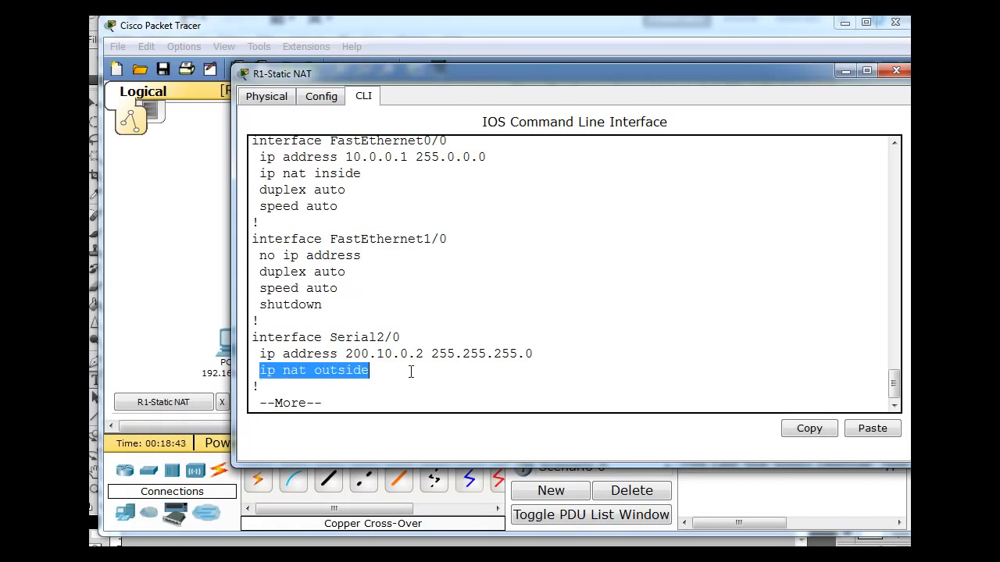
mouse_move(384, 356)
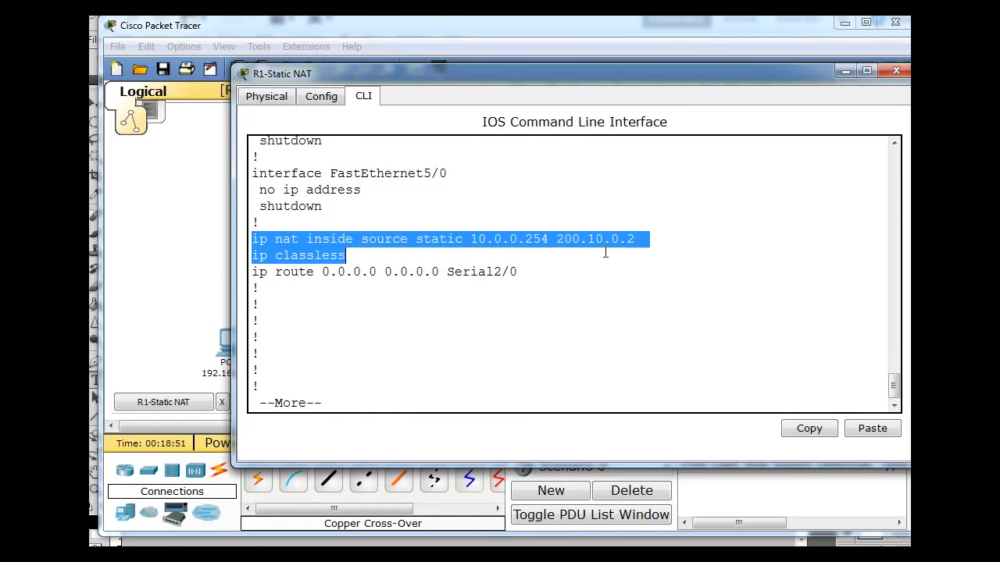
left_click(653, 260)
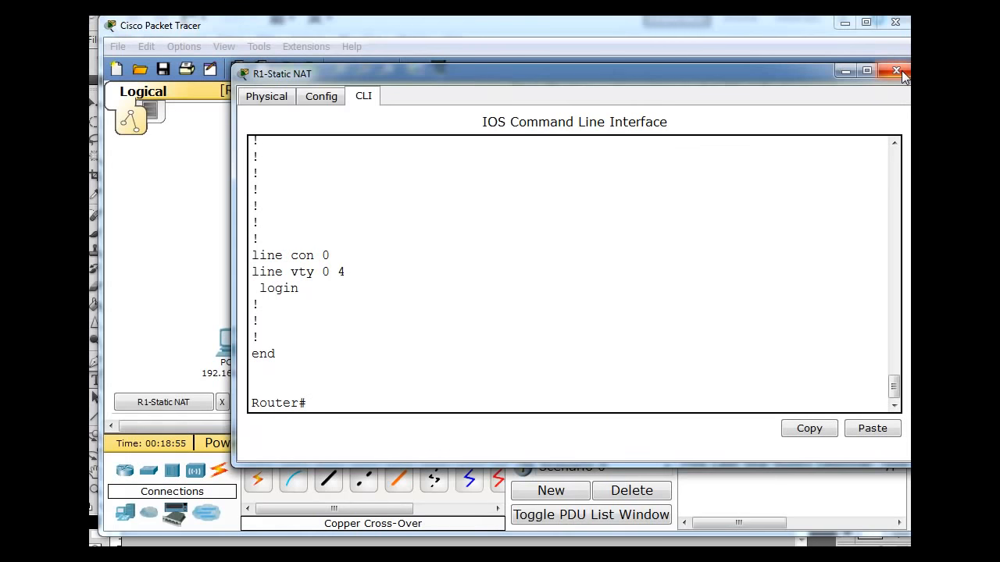
left_click(896, 71)
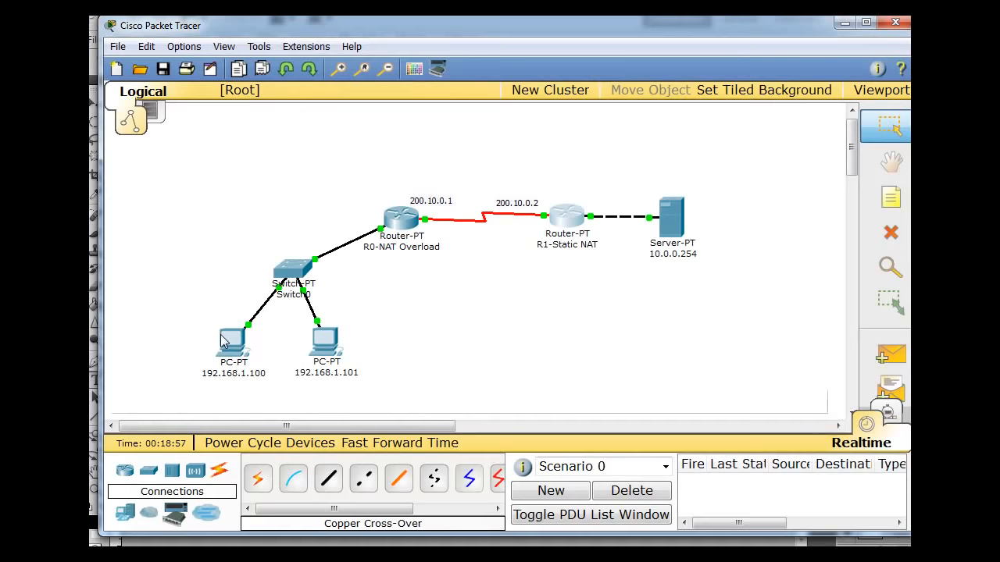
double_click(233, 336)
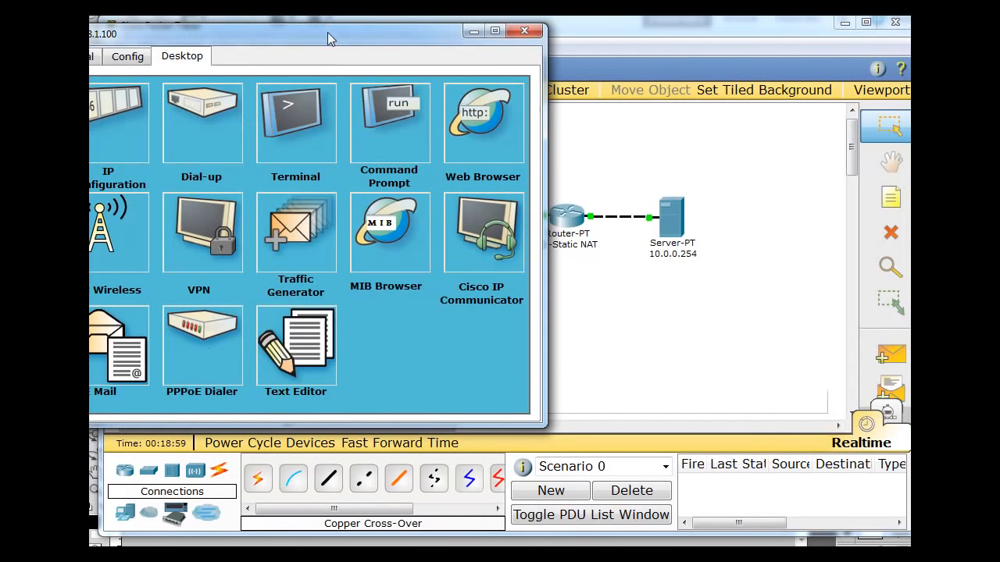
left_click_drag(328, 38, 472, 44)
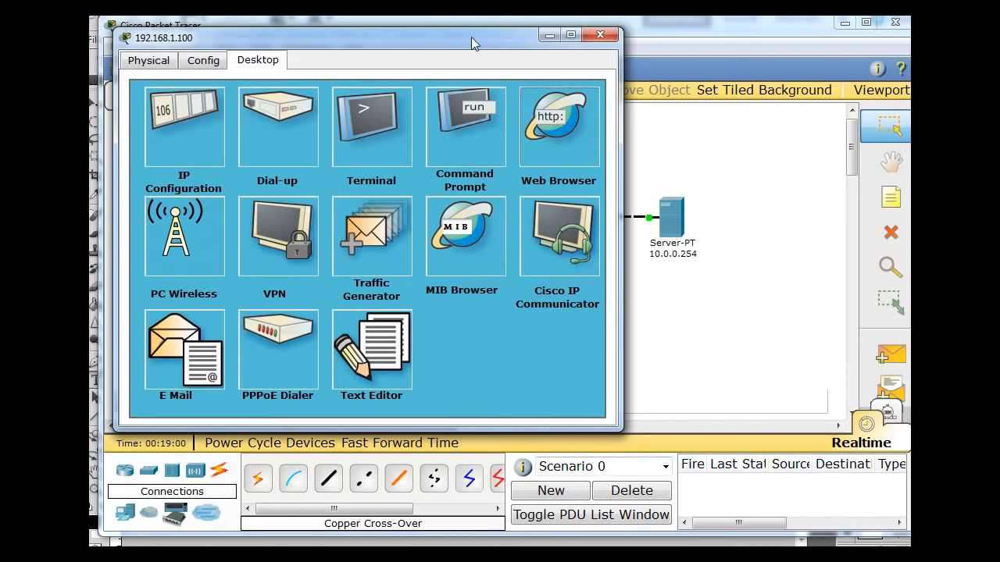
left_click(558, 125)
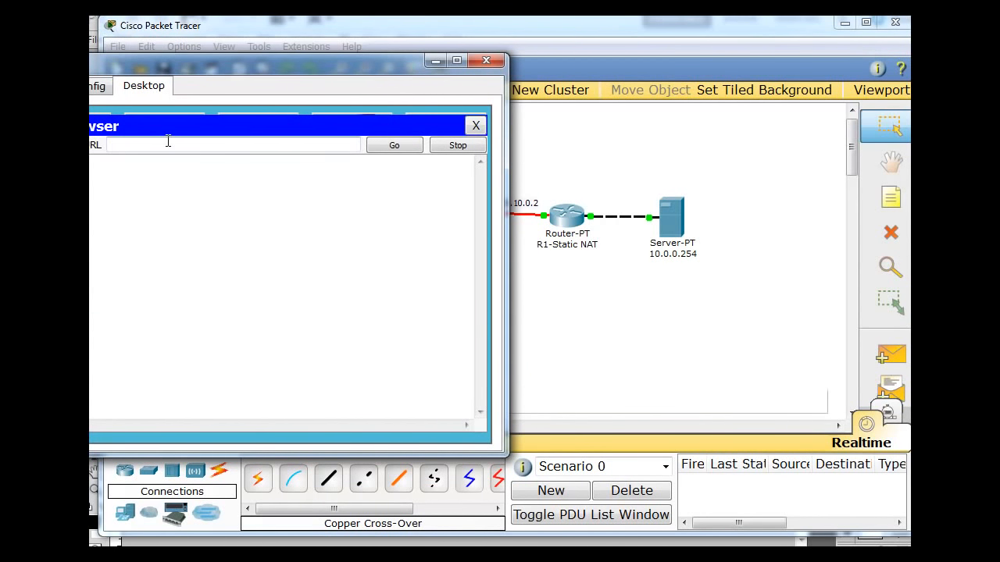
type("http:")
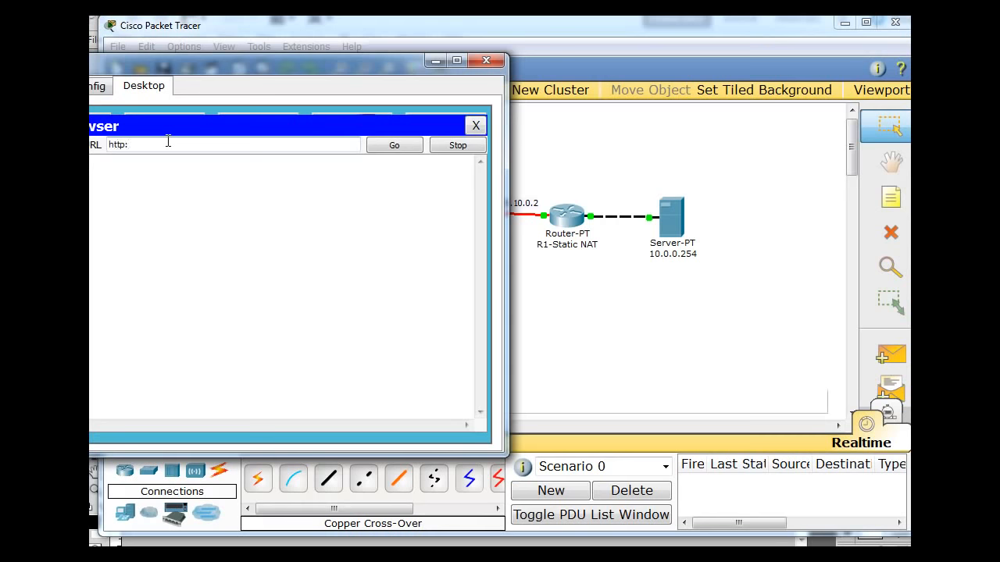
type("//")
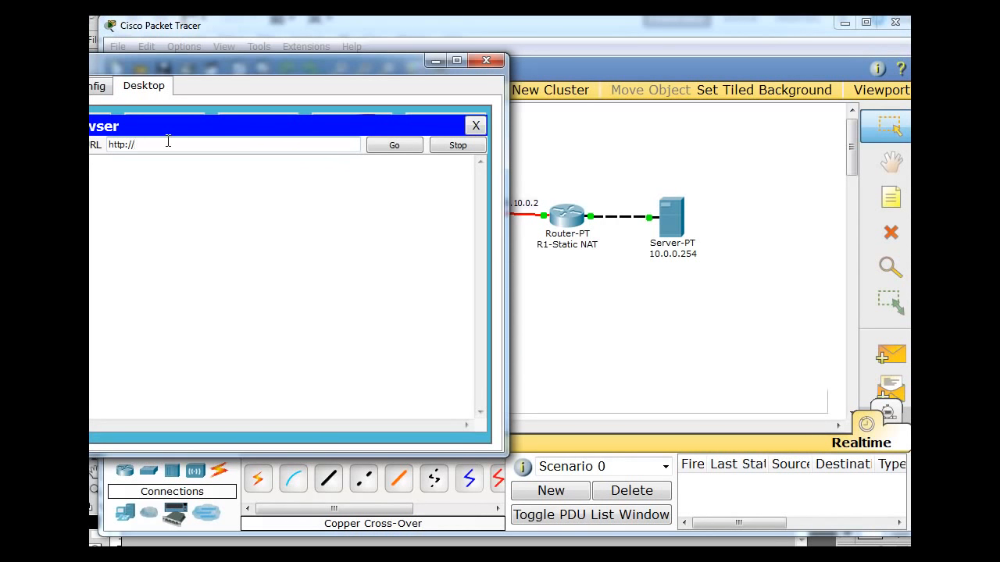
type("200.1")
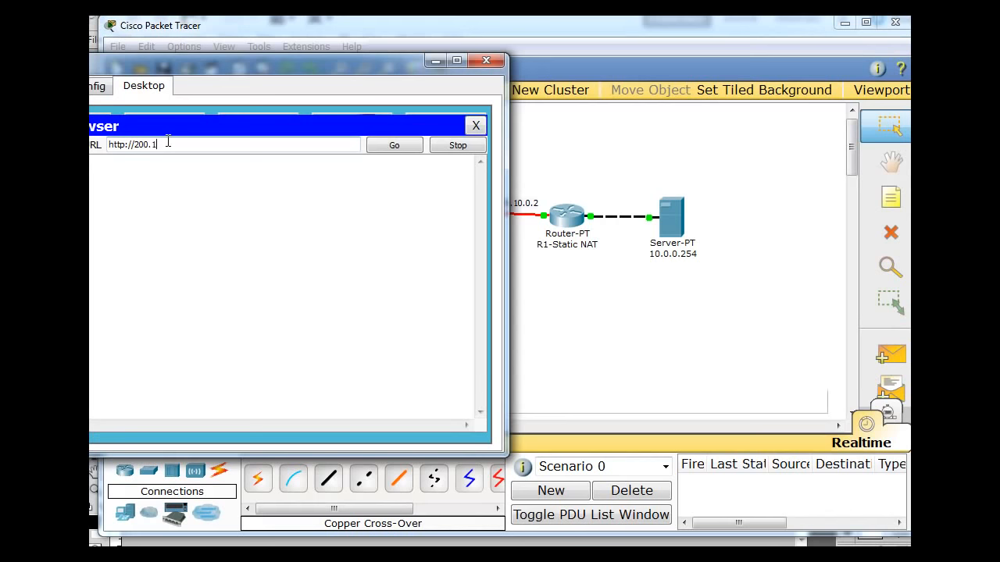
type("0.0.2")
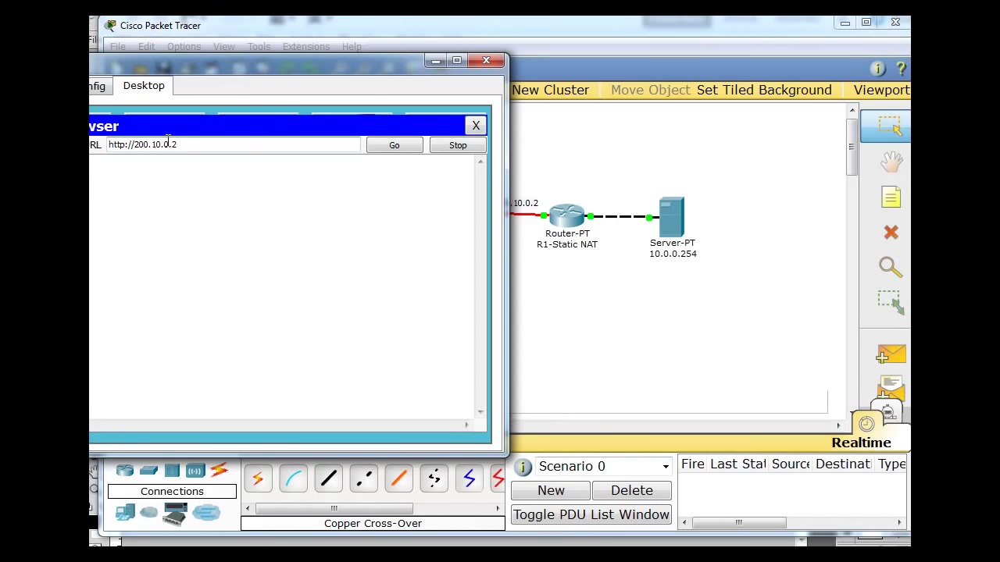
left_click(394, 145)
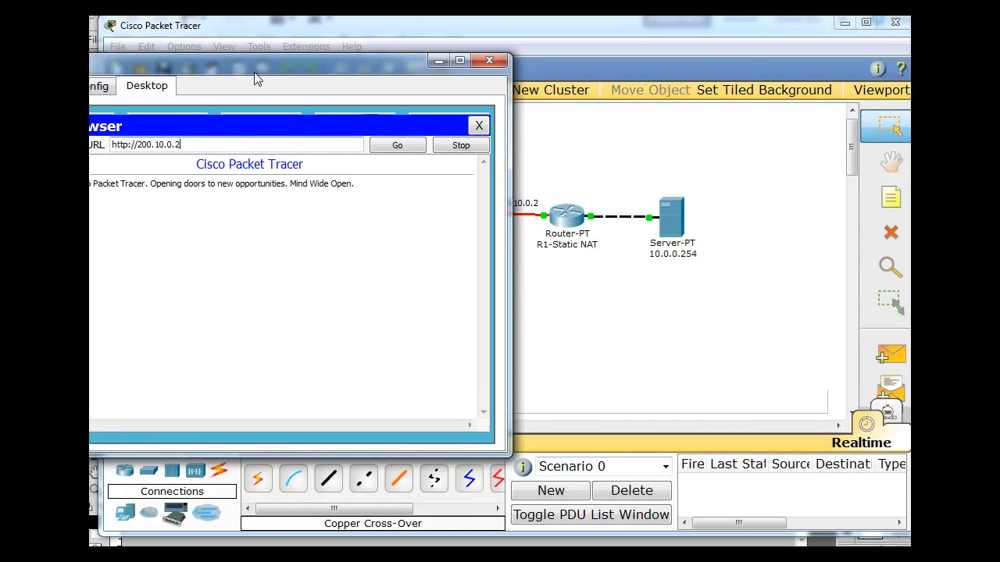
left_click(397, 144)
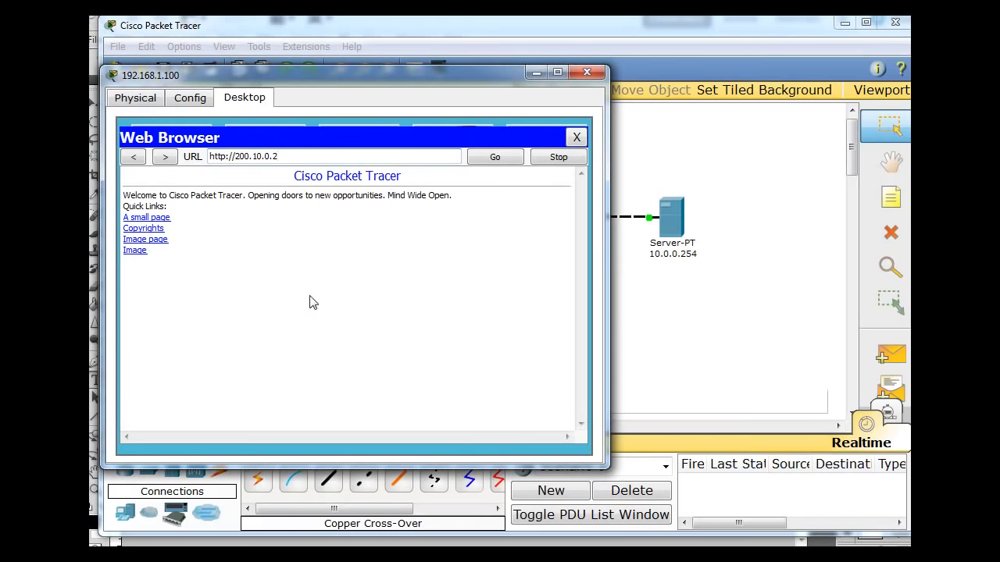
mouse_move(716, 256)
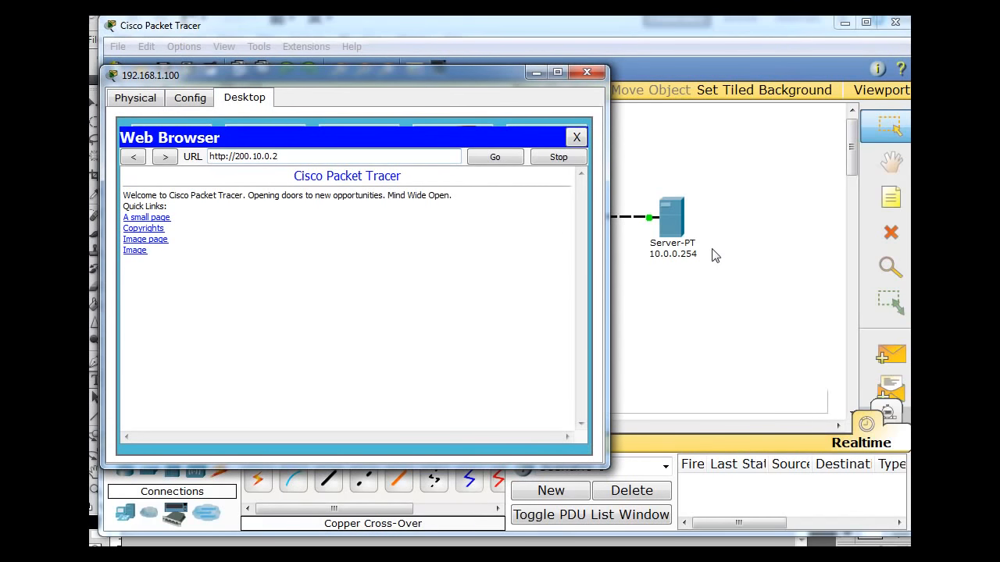
mouse_move(275, 116)
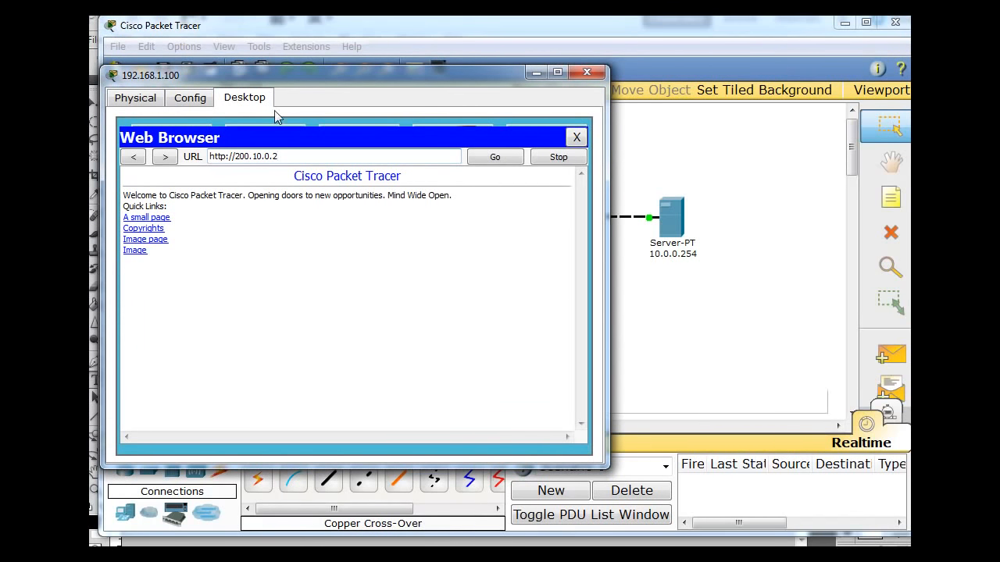
mouse_move(434, 231)
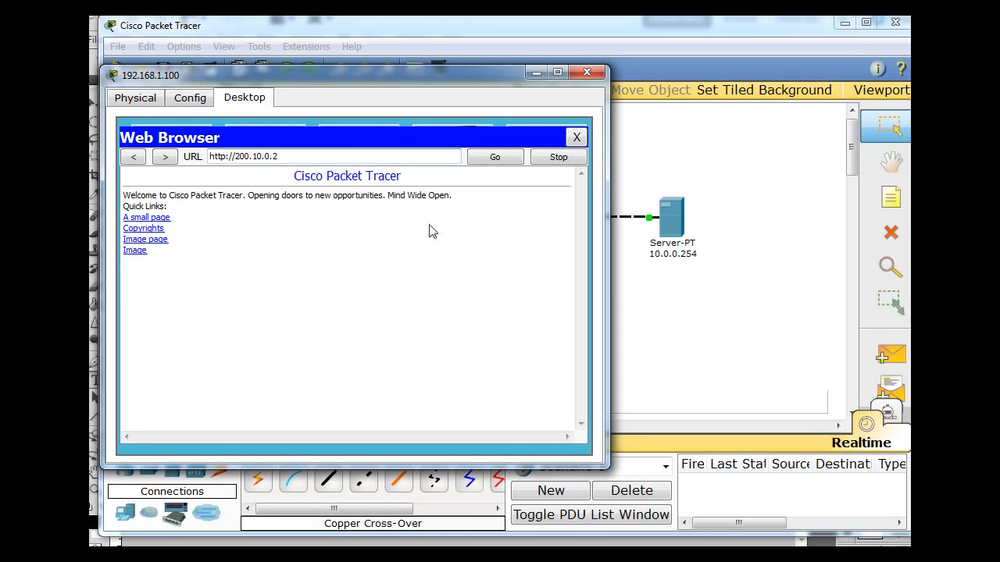